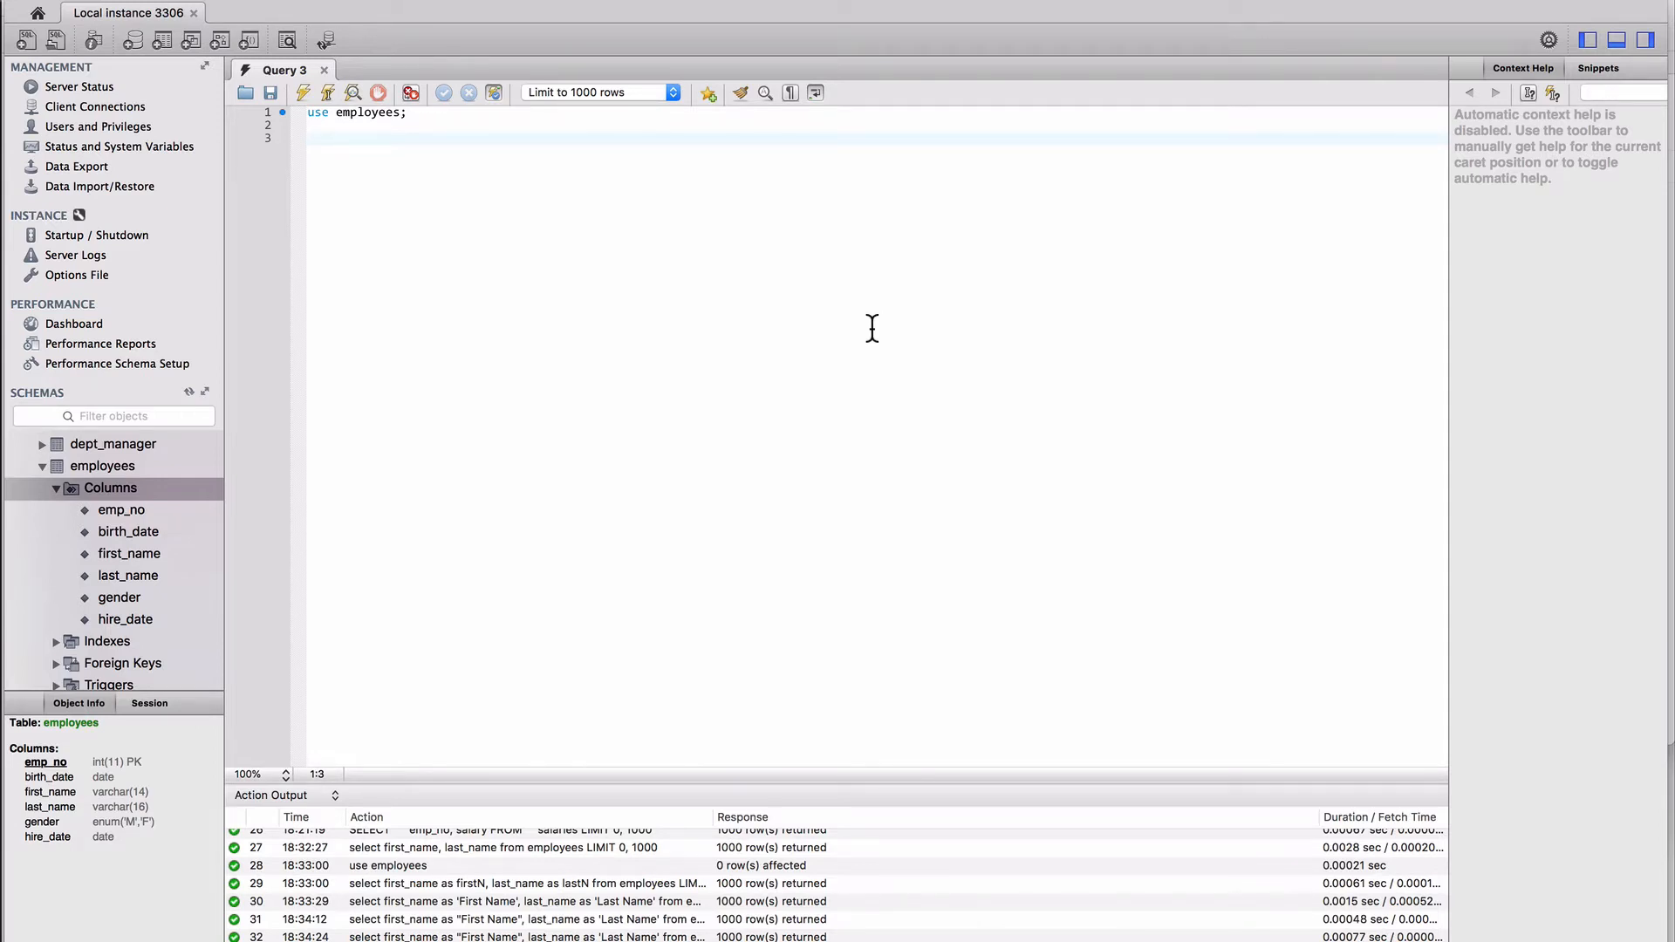
# Run 'select * from employees;' to list every employee record.
pyautogui.write('sele')
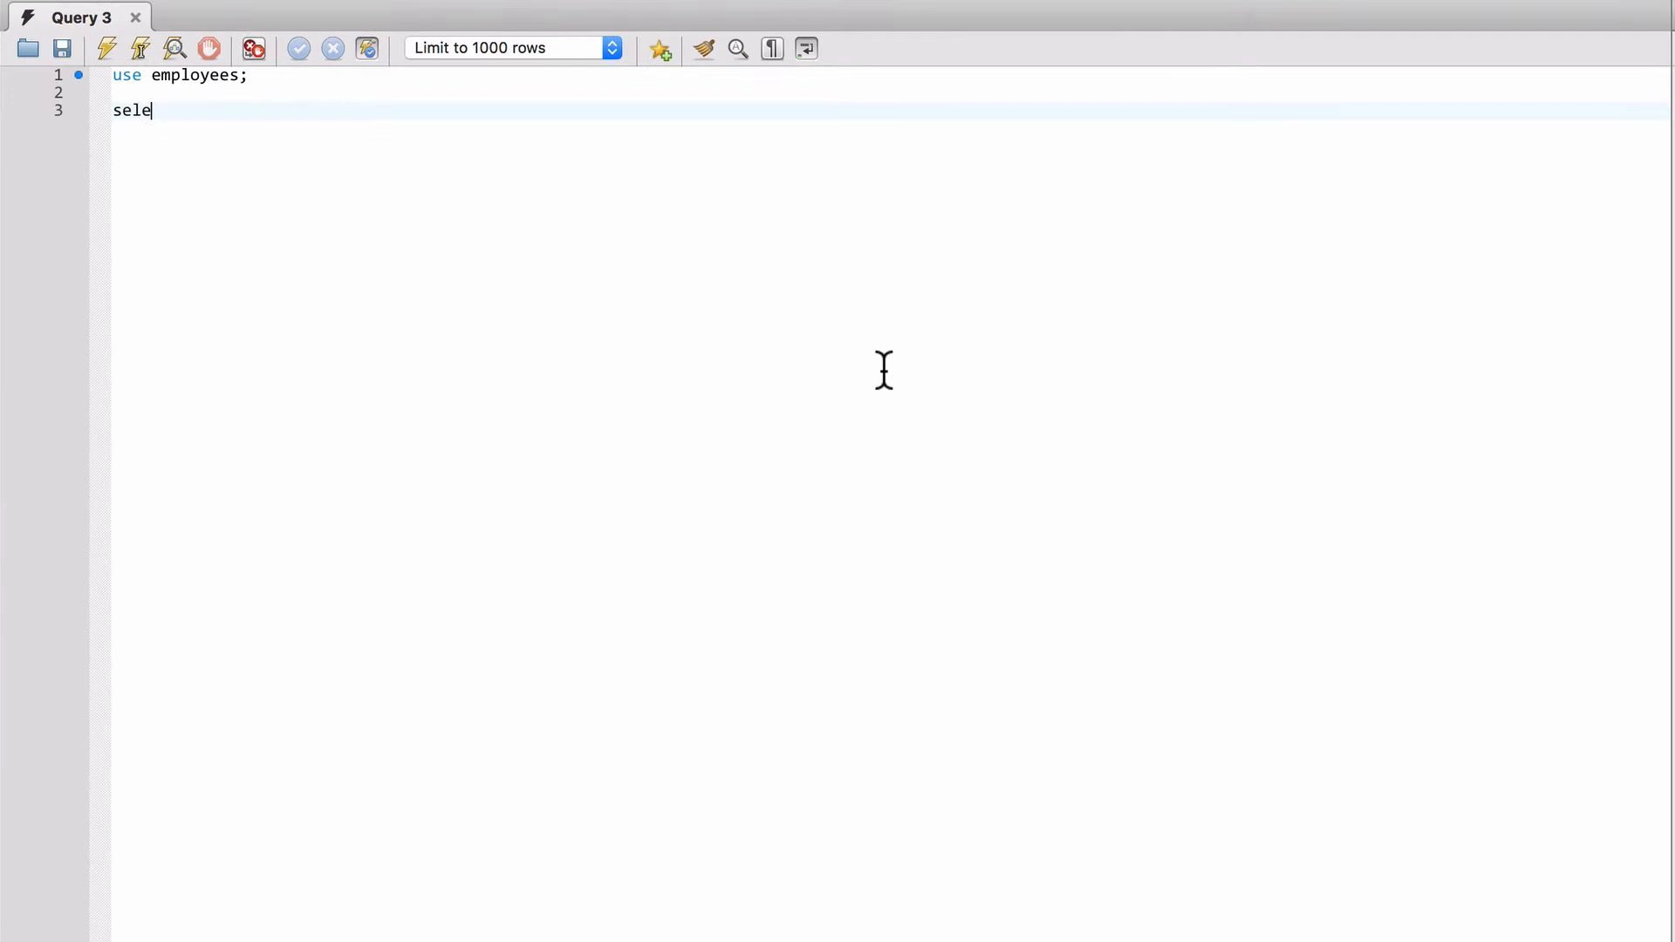
pyautogui.write('ct *')
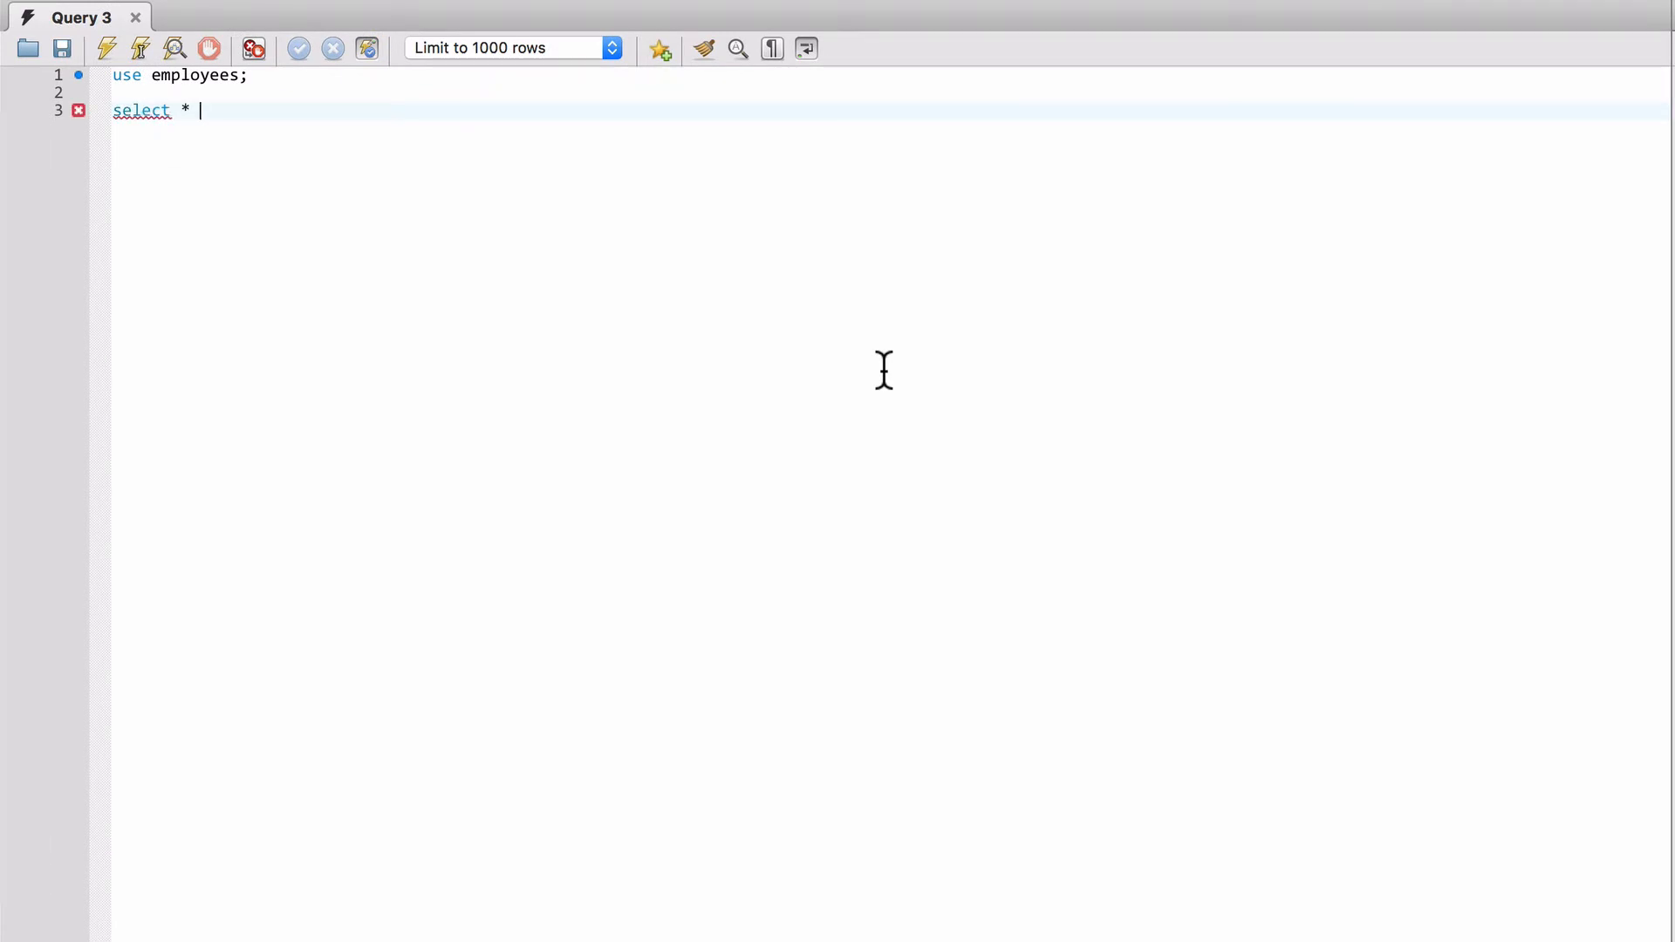
pyautogui.write('from employees;')
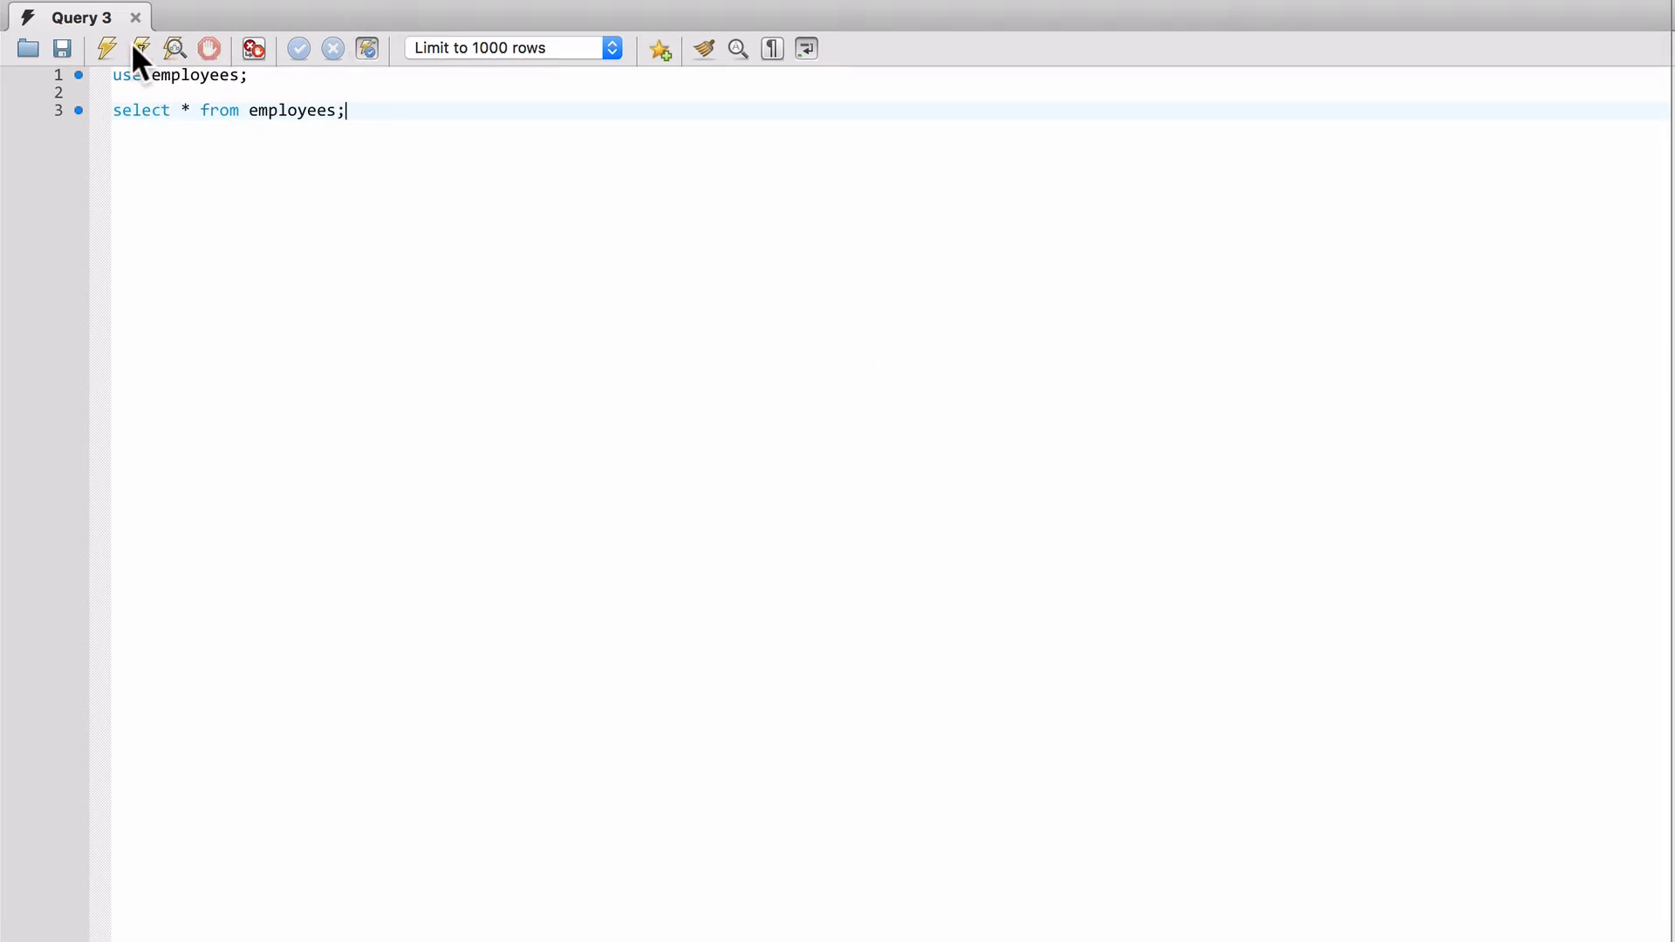
pyautogui.click(106, 48)
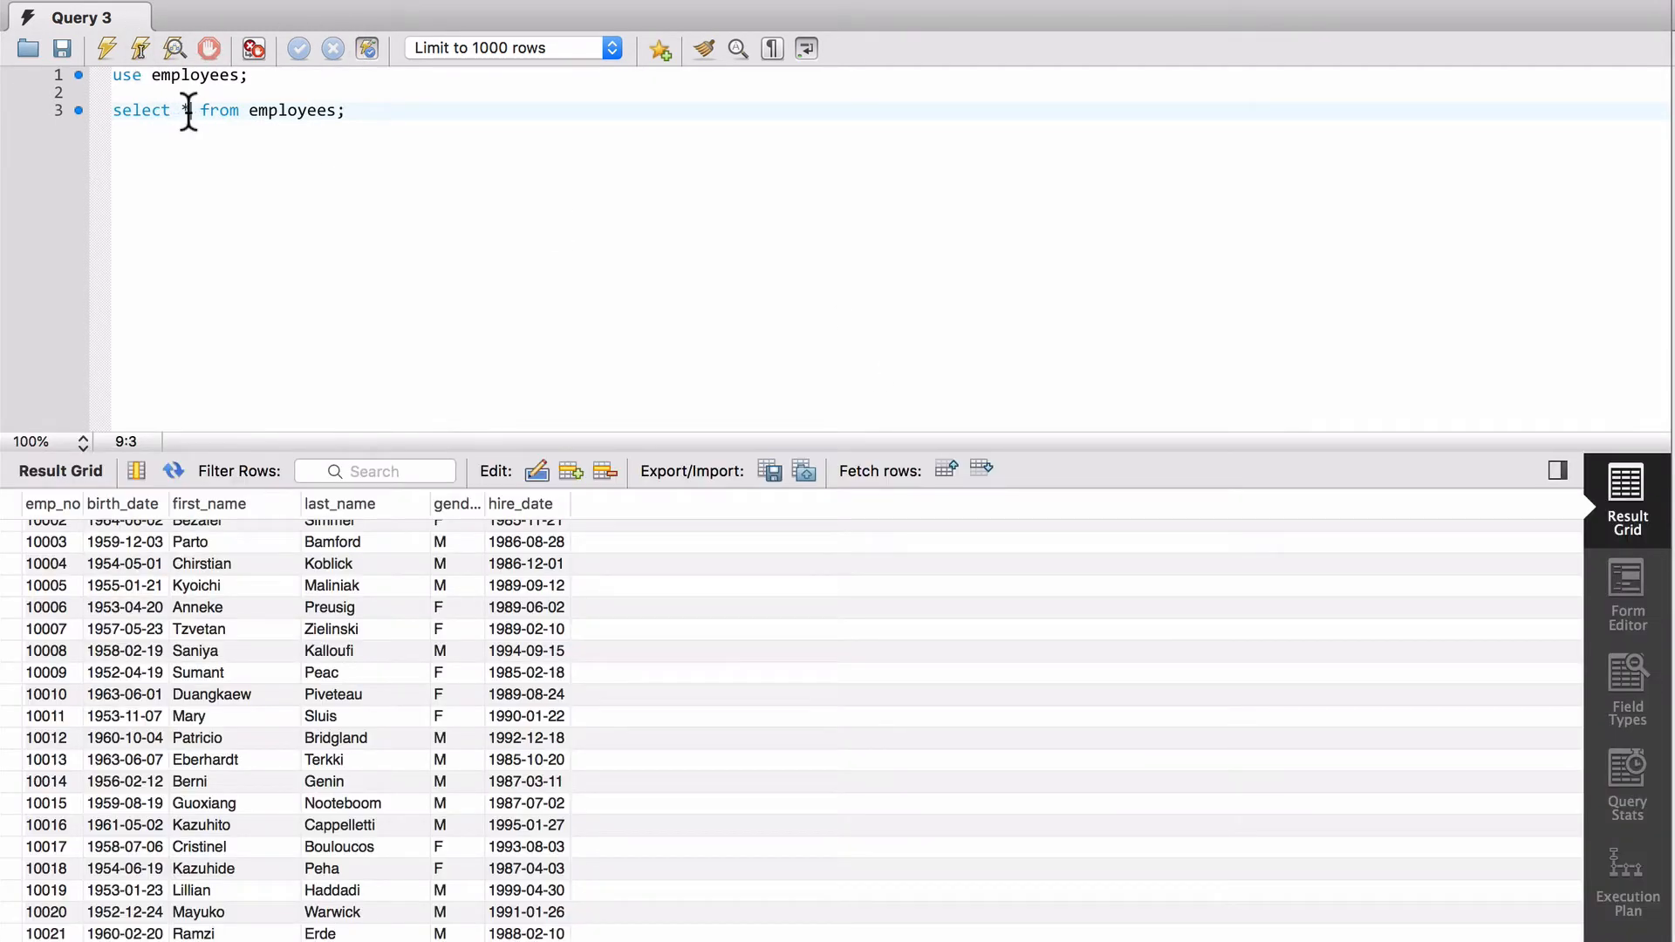
# Change the query to select count(*) and run it, returning 300024.
pyautogui.write('count()')
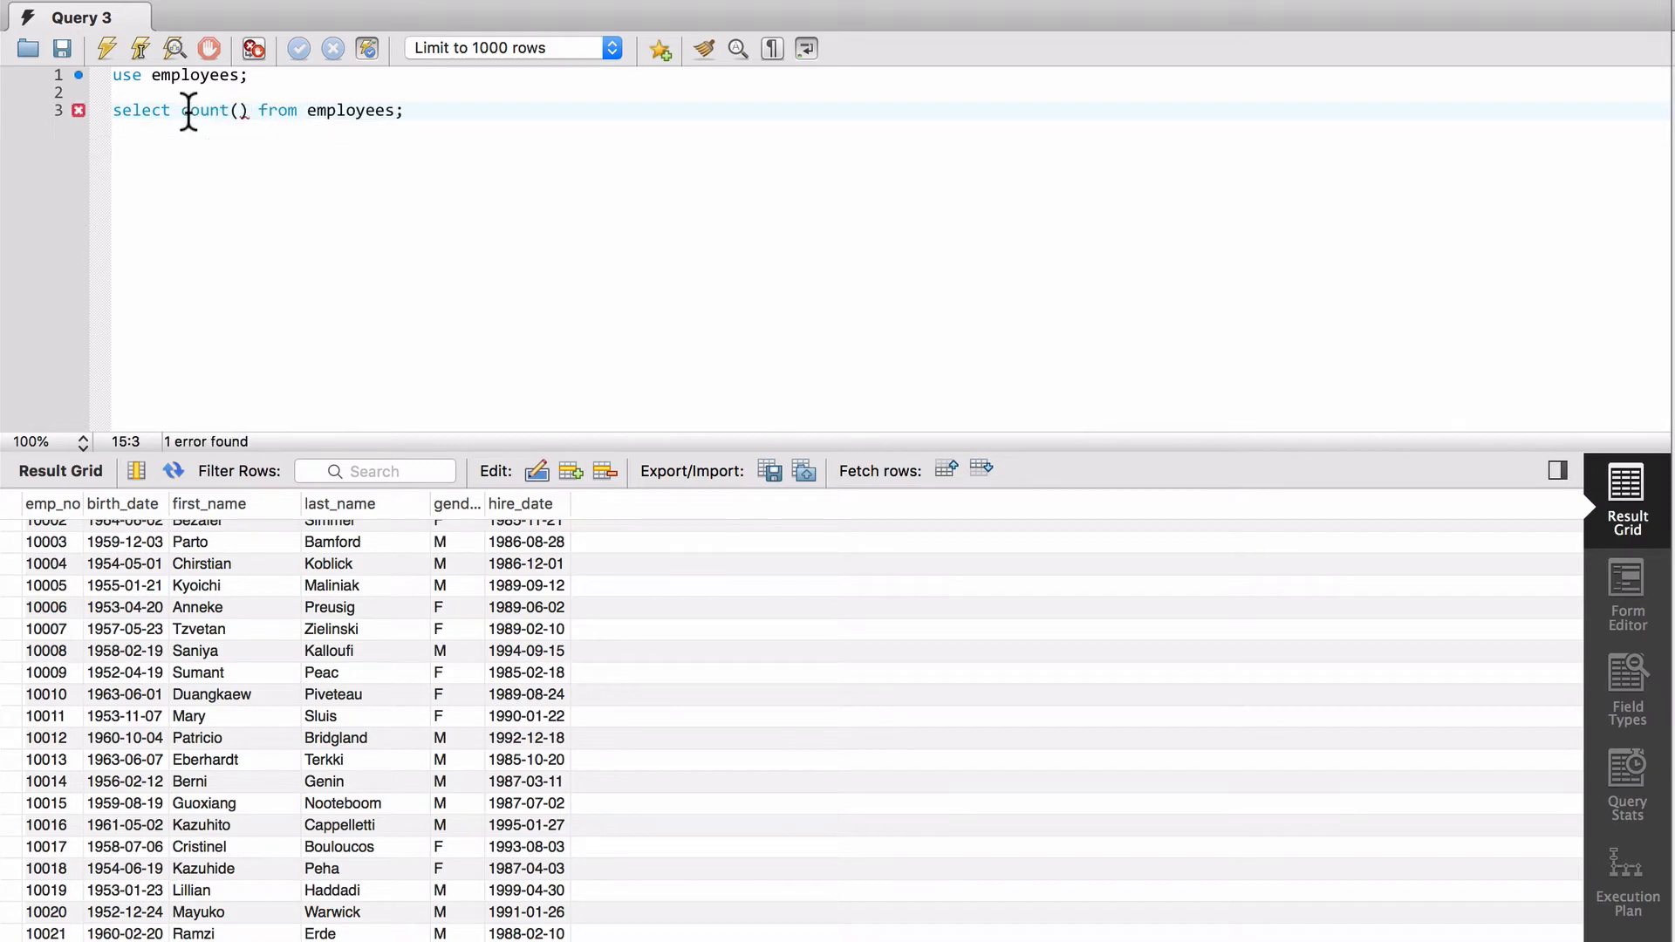
pyautogui.write('*')
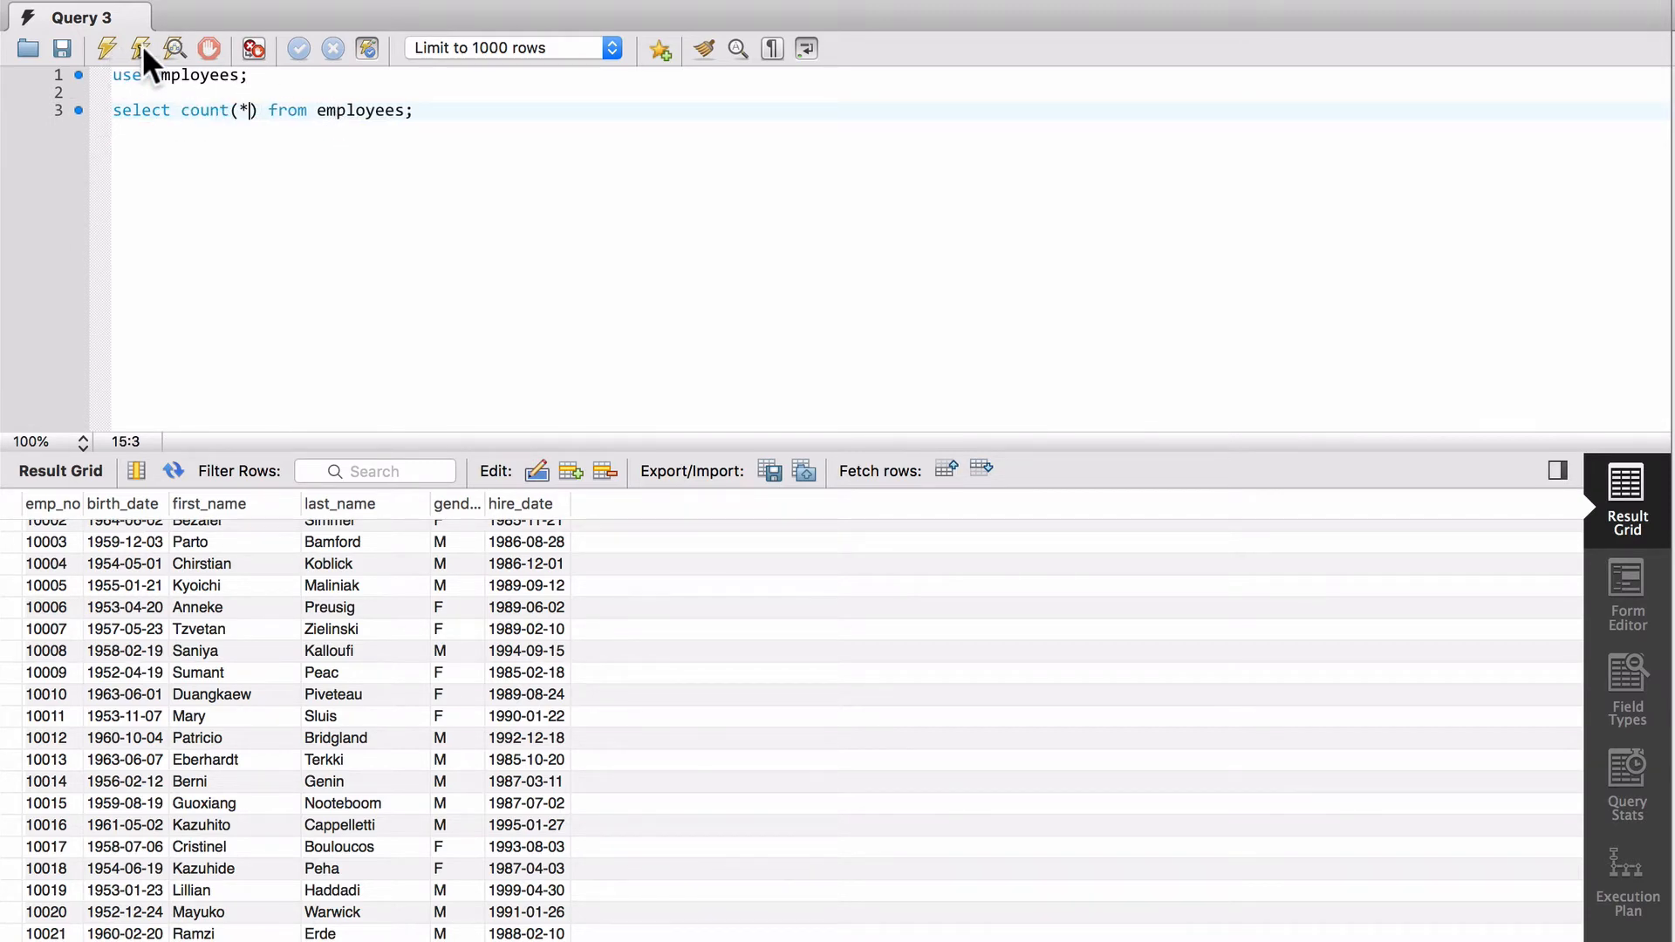
pyautogui.click(140, 48)
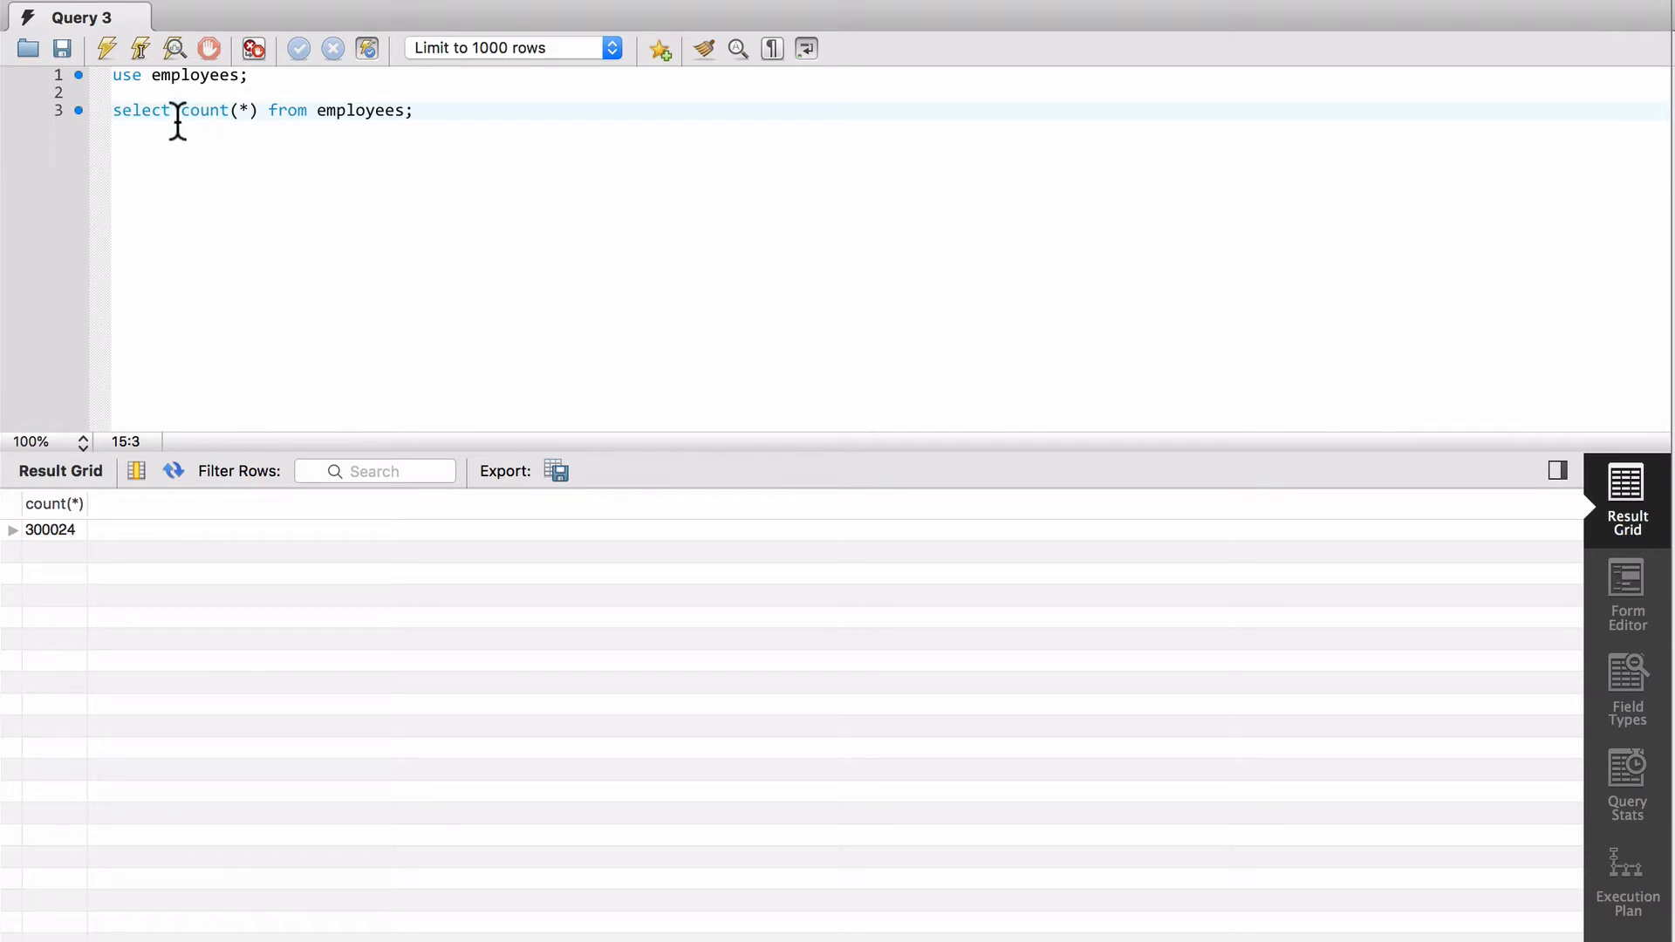
pyautogui.moveTo(257, 115)
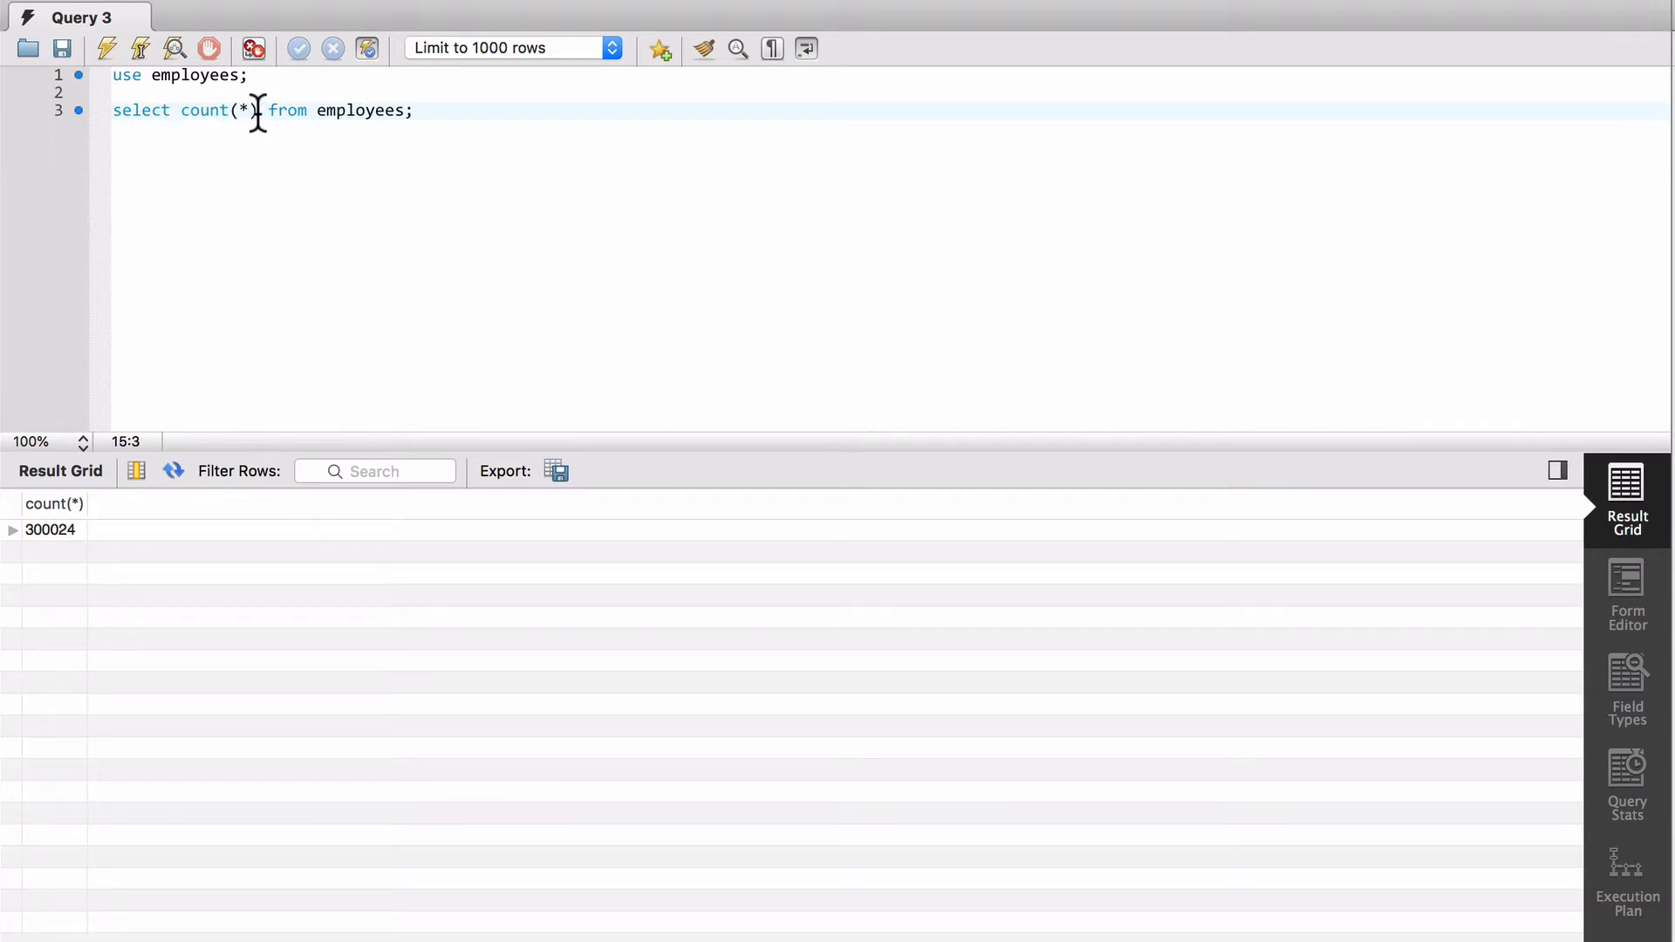
# Replace count(*) with concat(first_name, last_name) and run the query.
pyautogui.doubleClick(205, 110)
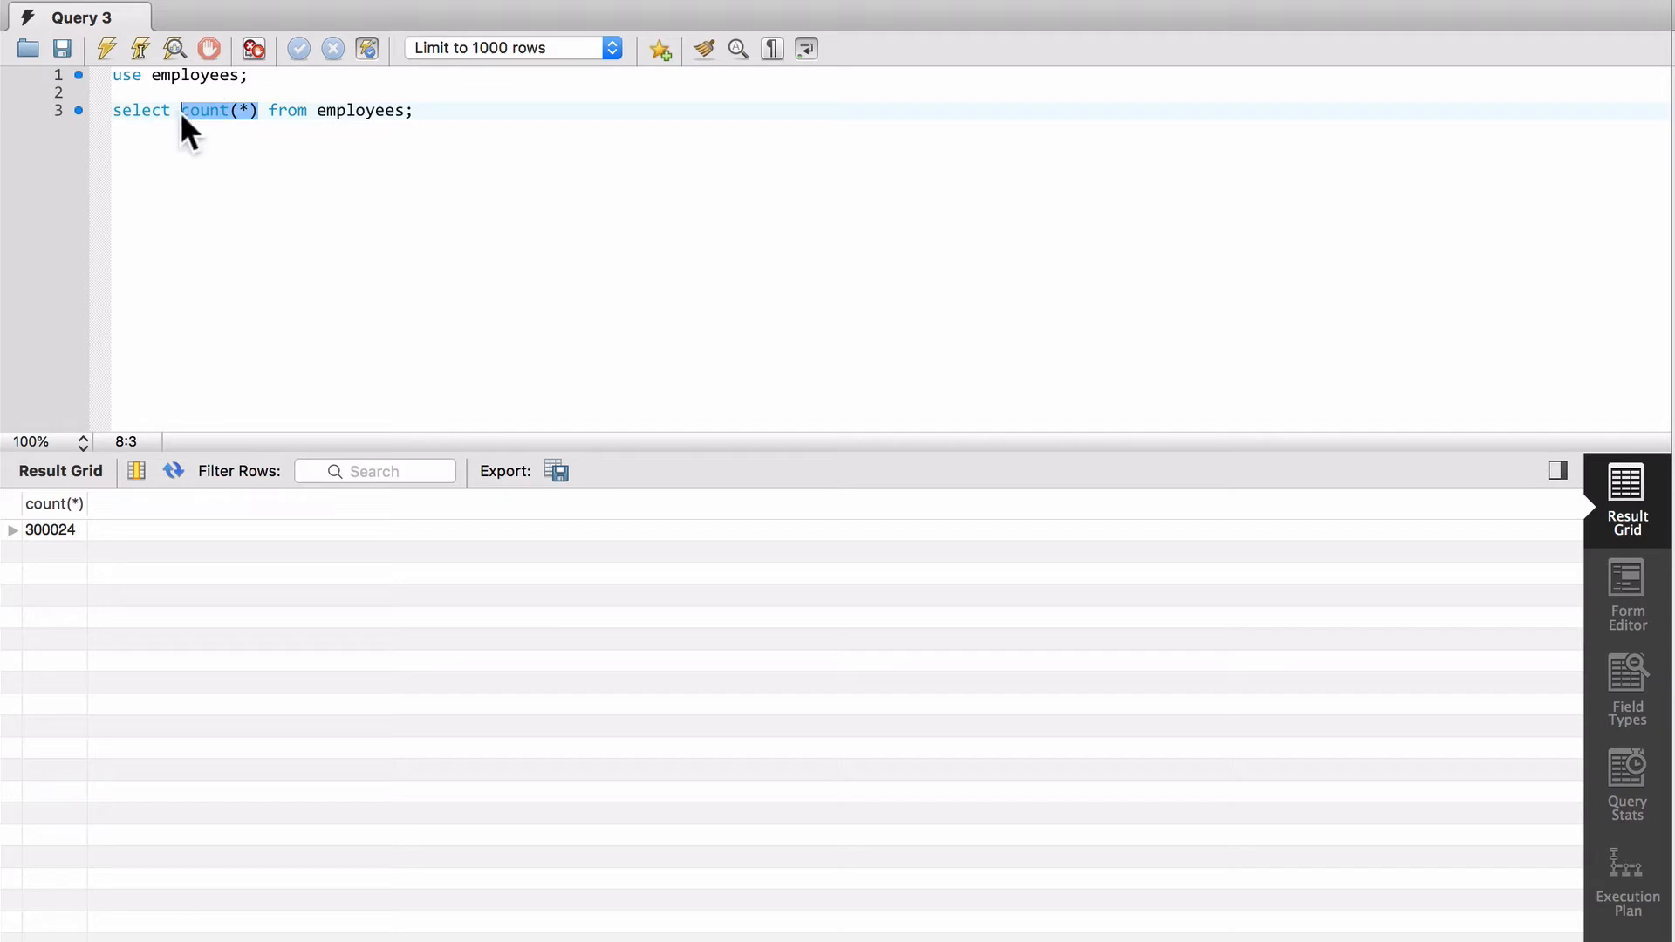
pyautogui.write('concat')
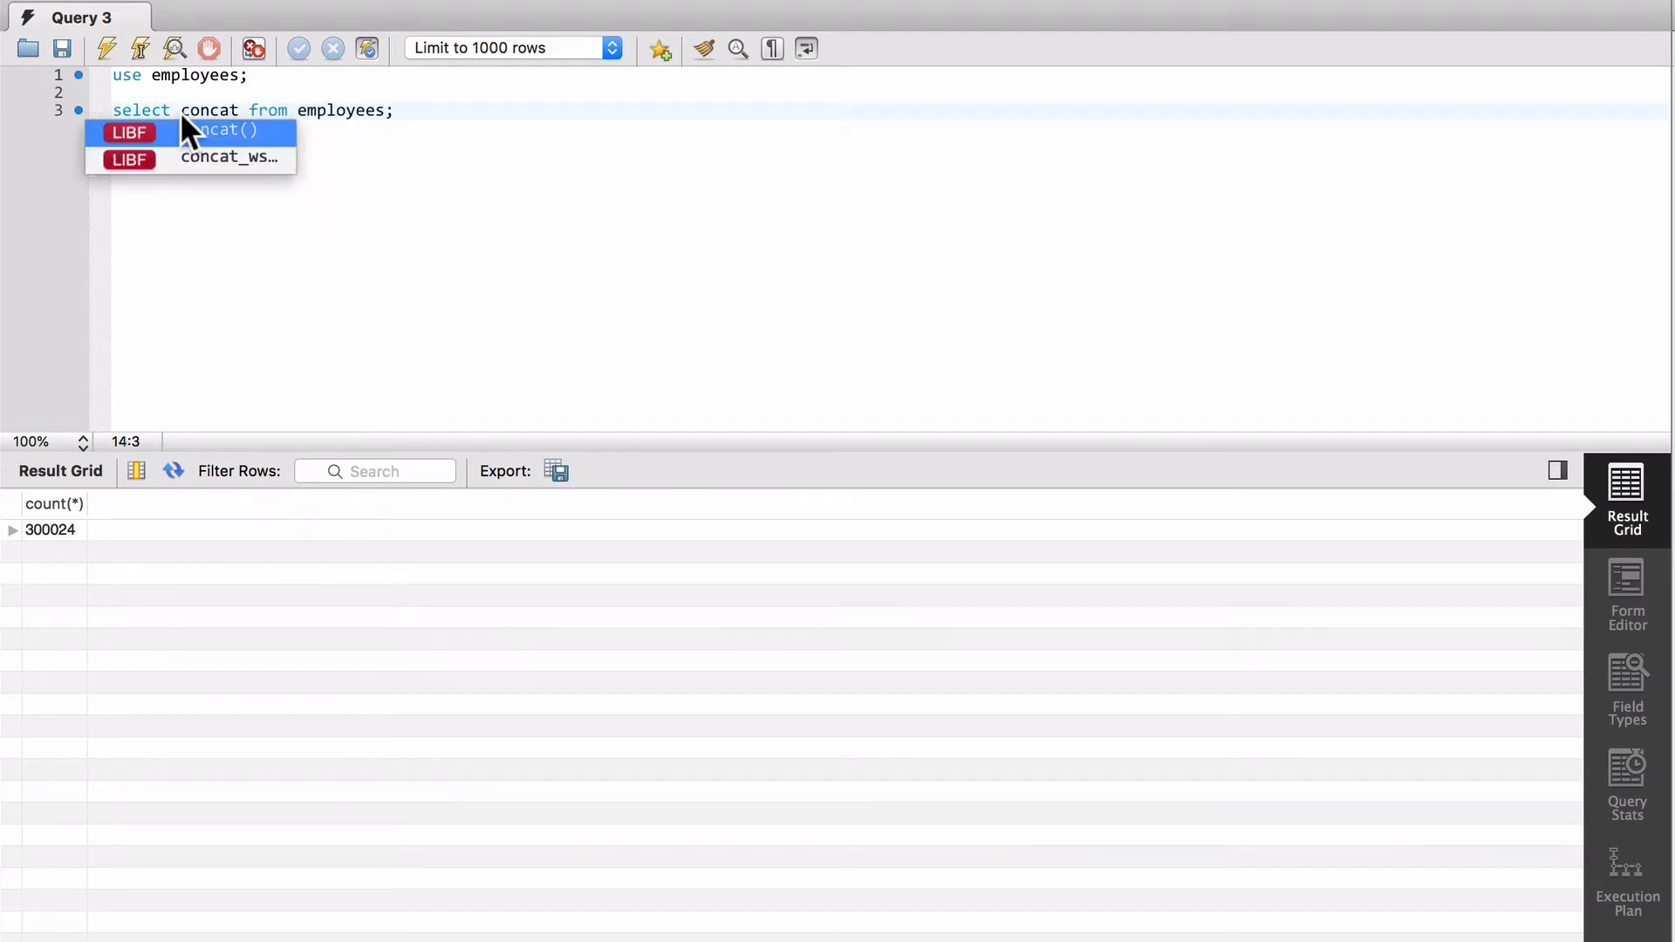
pyautogui.write('(first_name, last_name')
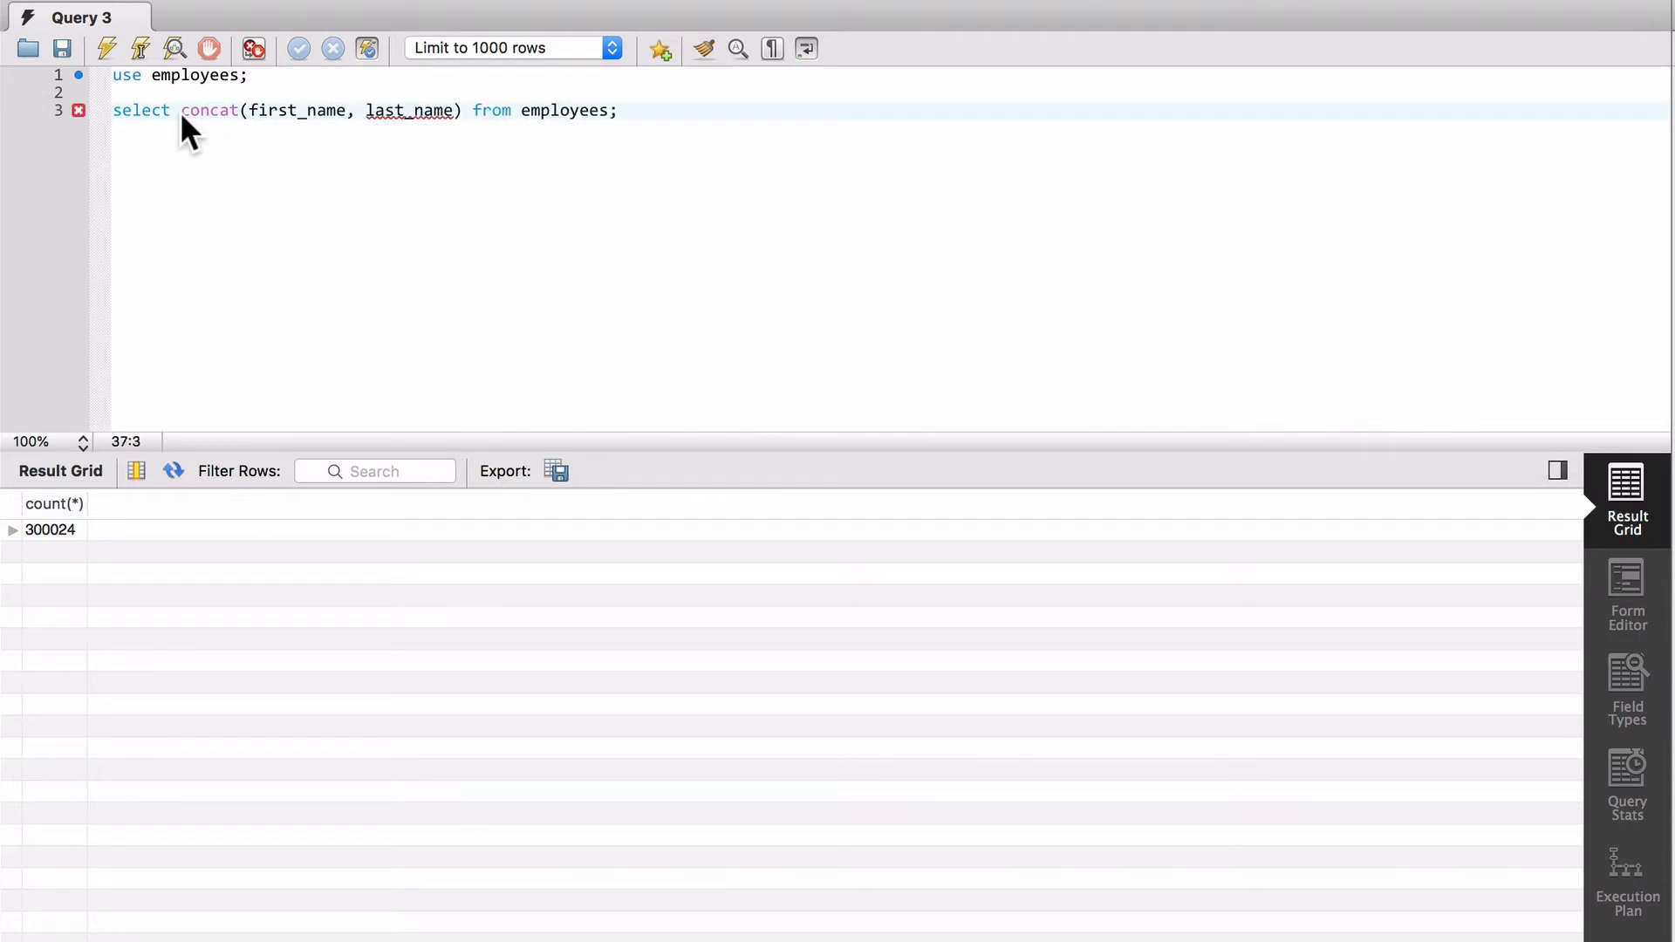
pyautogui.click(140, 48)
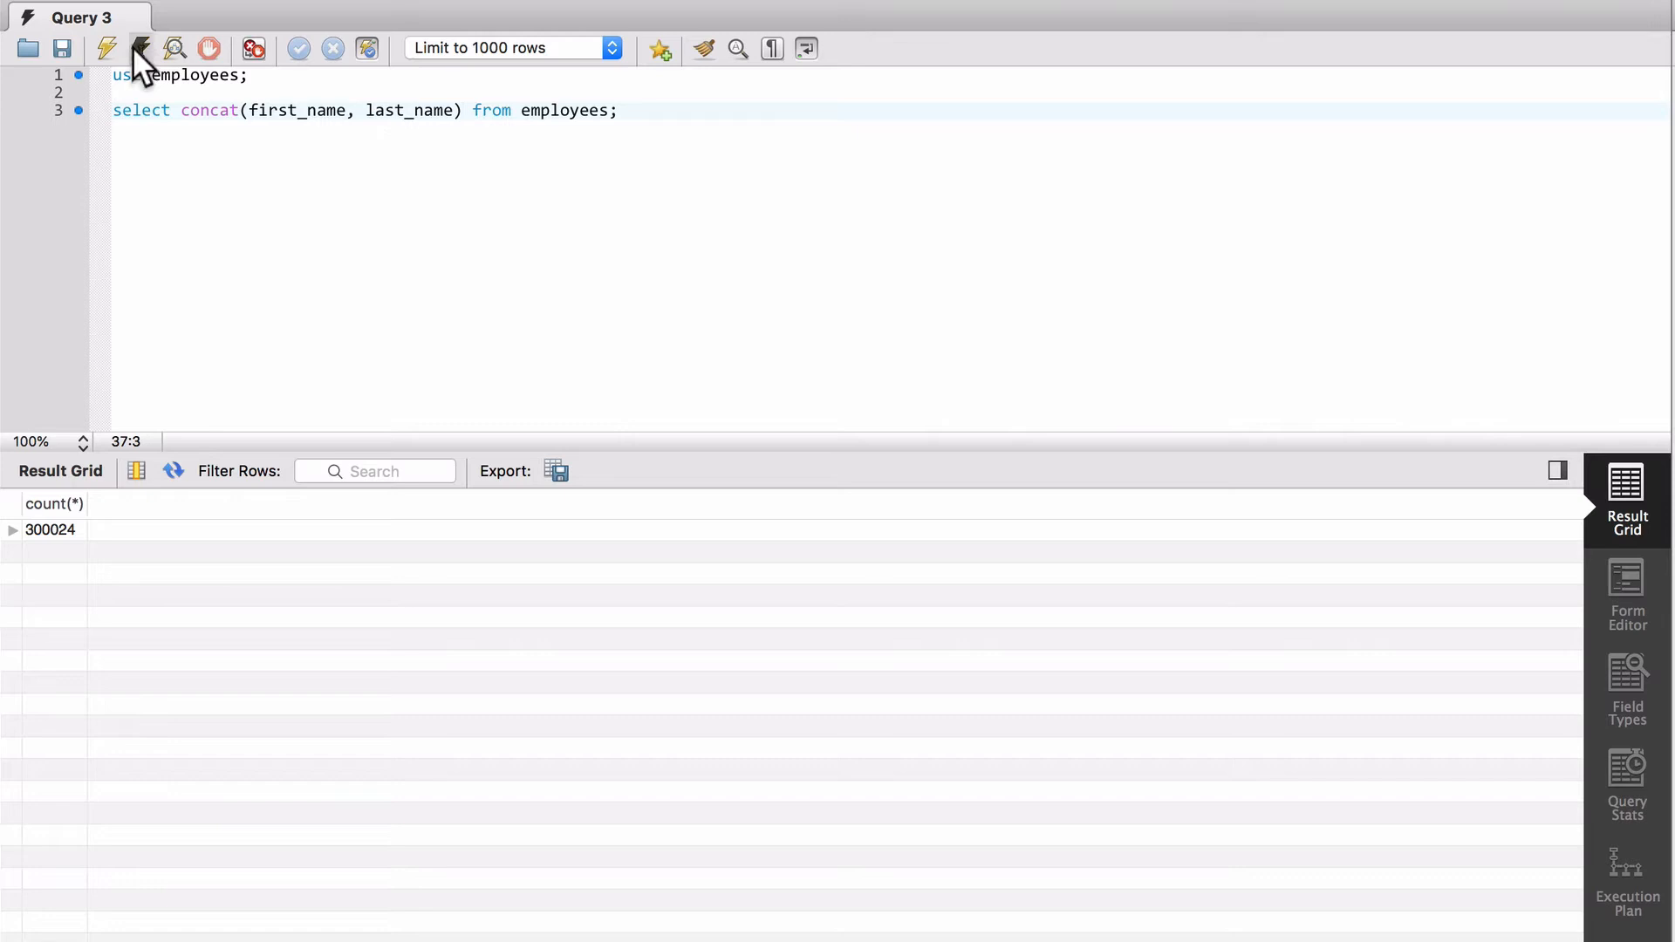
pyautogui.click(106, 48)
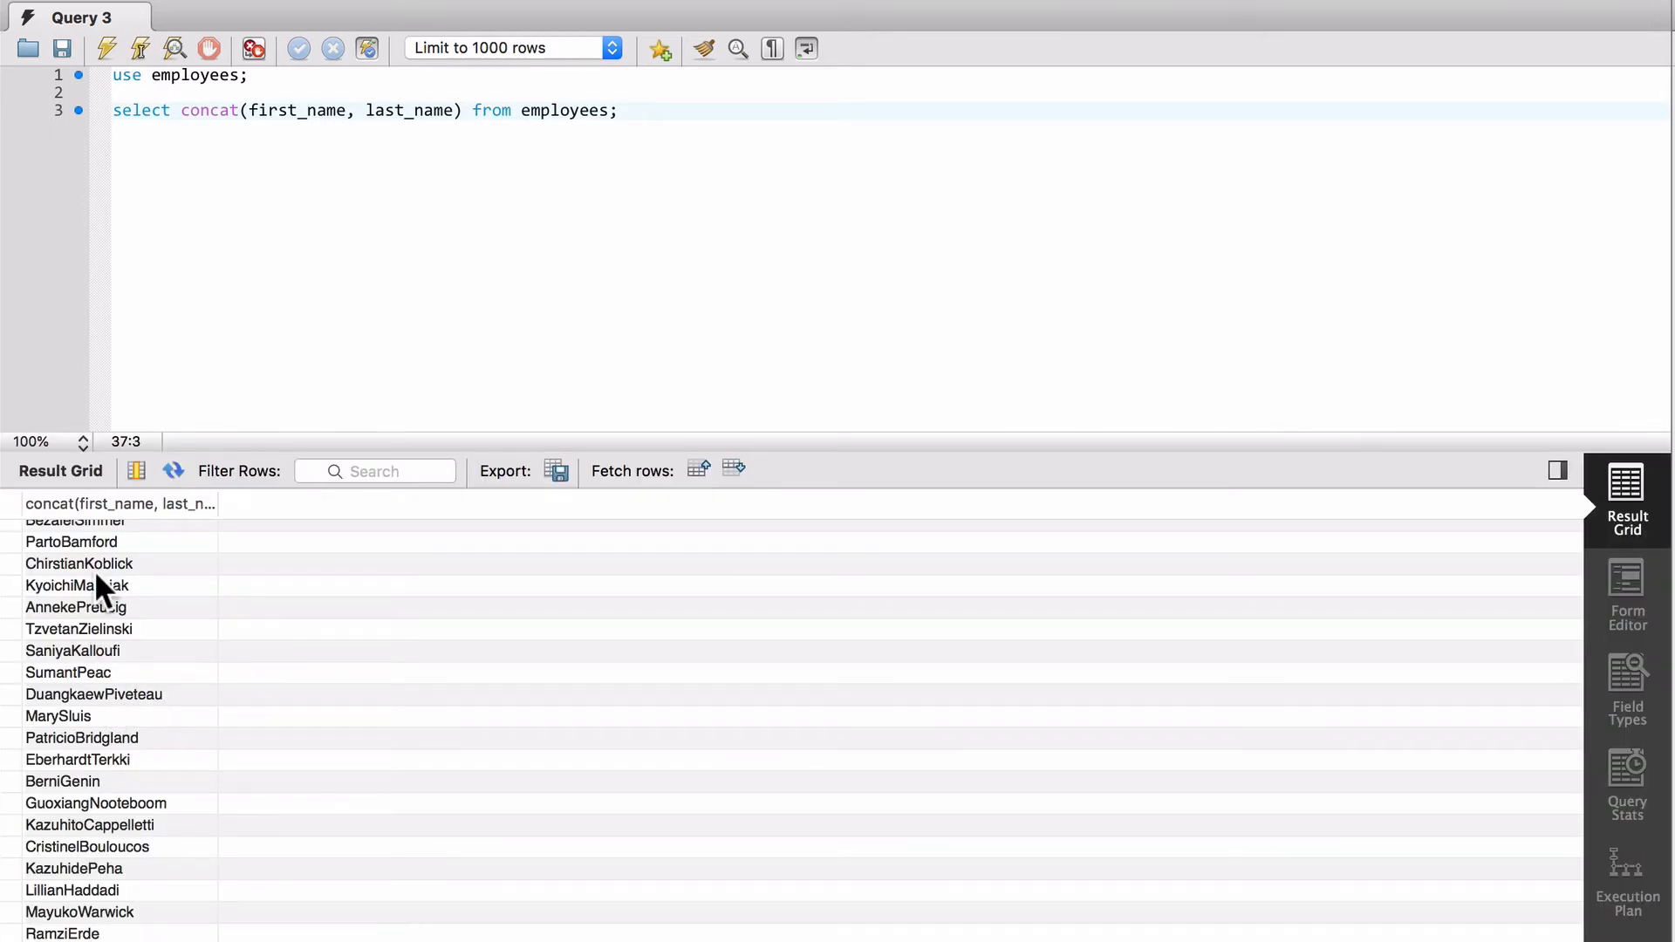
pyautogui.moveTo(101, 785)
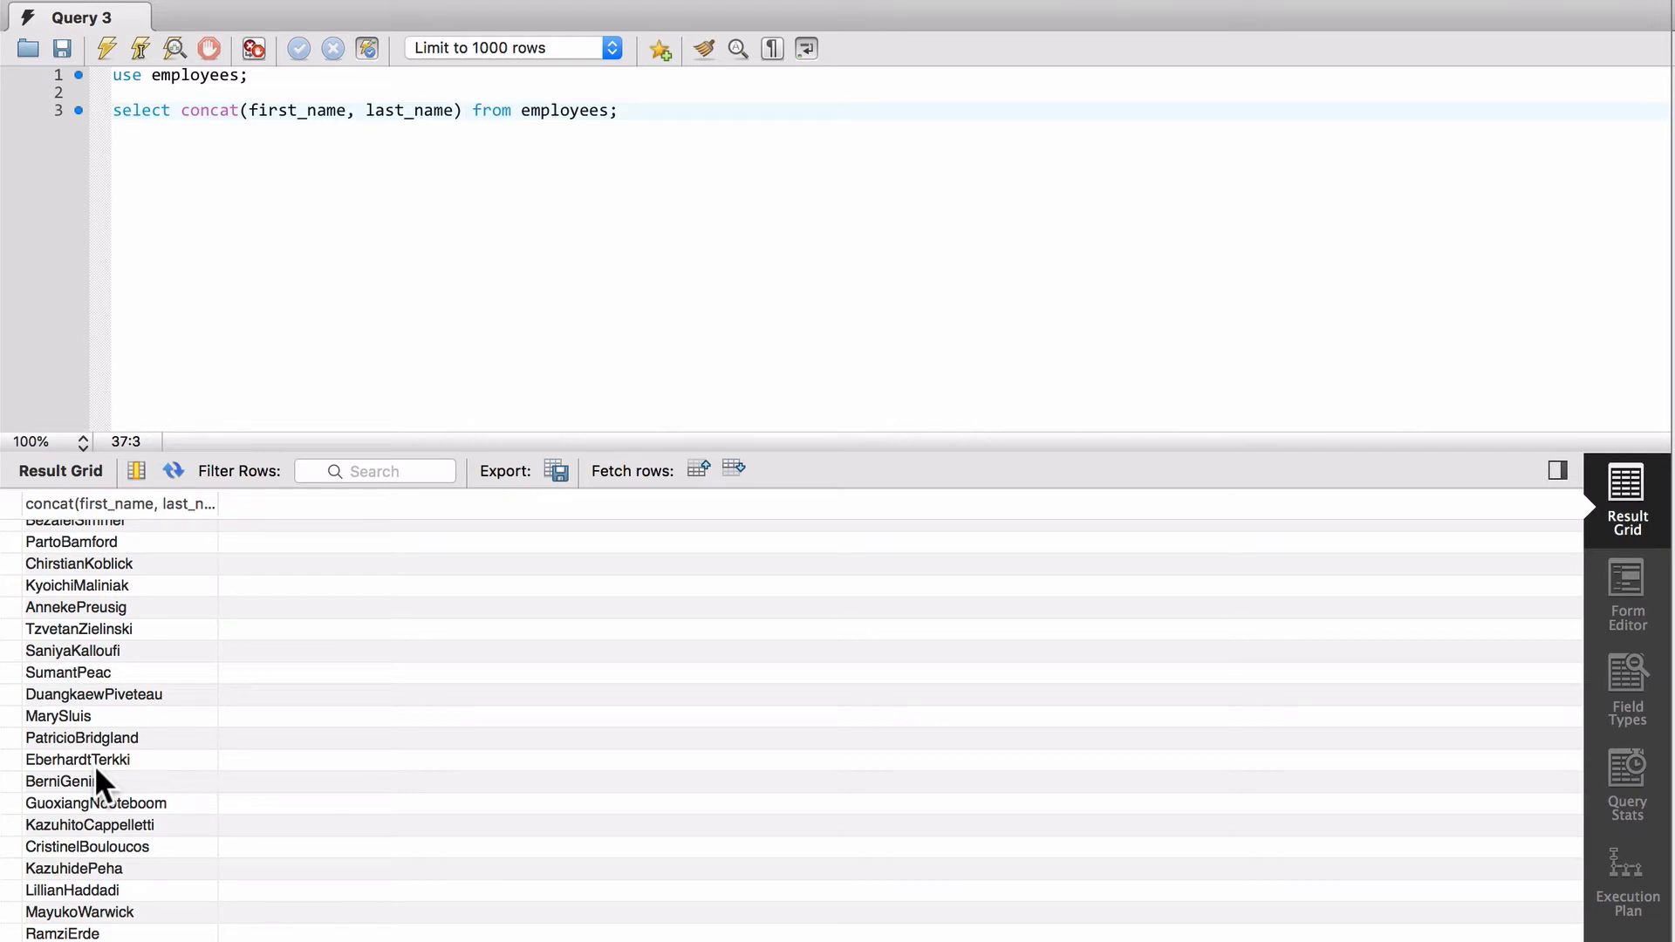
# Alias the concat expression as 'Name' and rerun the query.
pyautogui.write('as name')
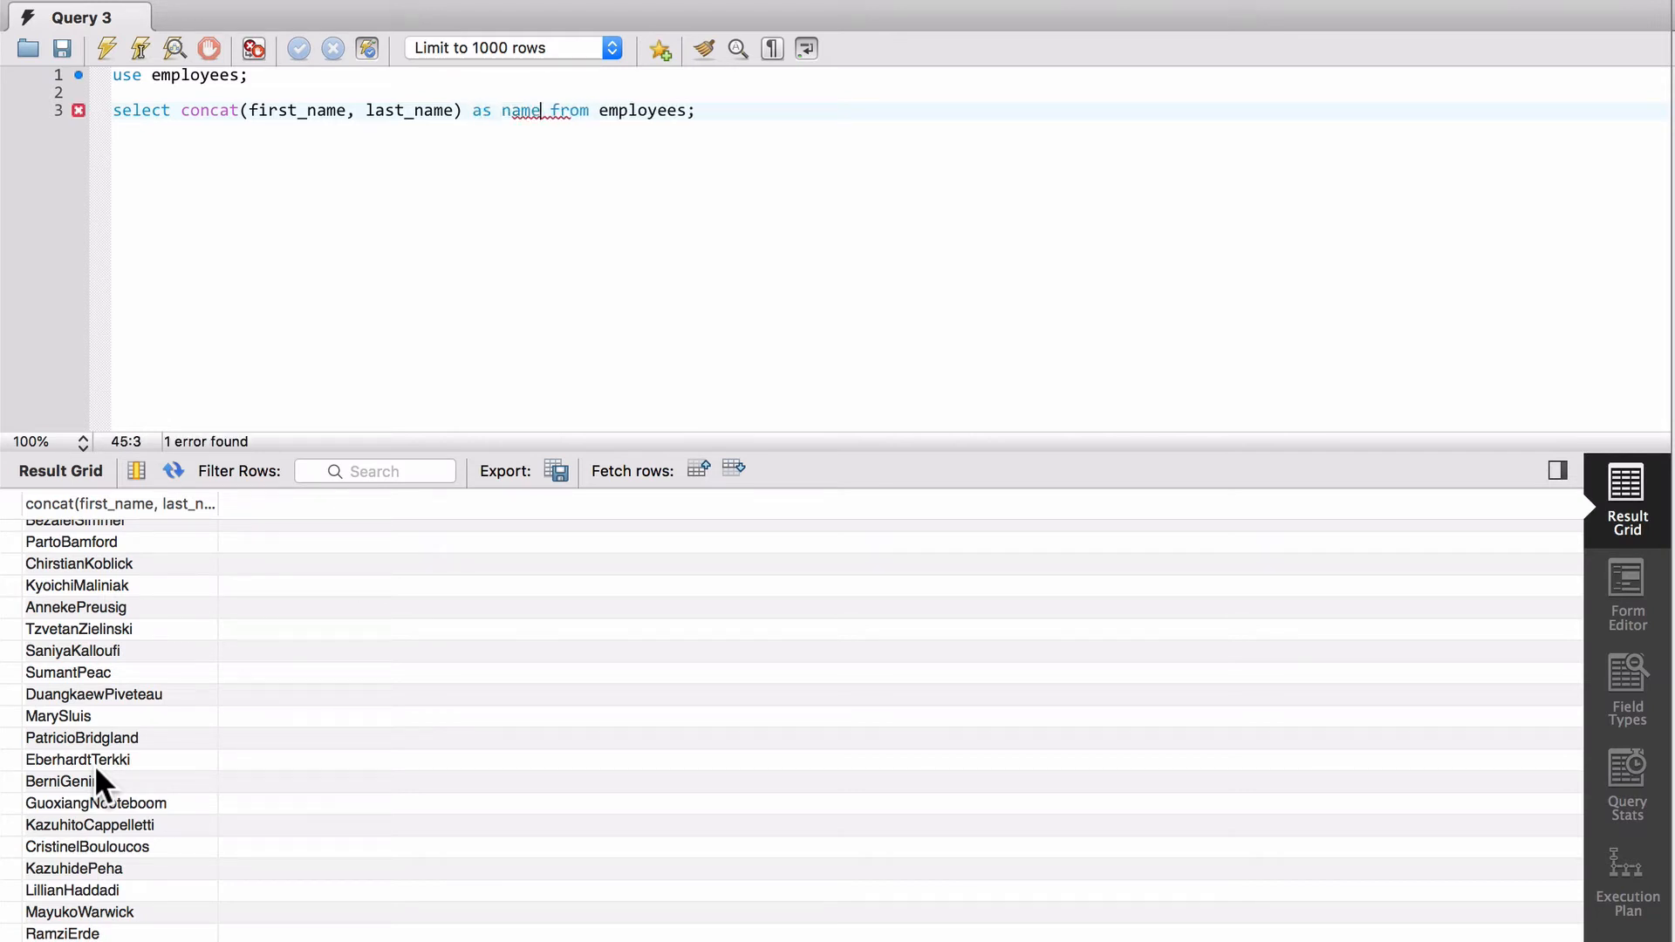
pyautogui.click(140, 48)
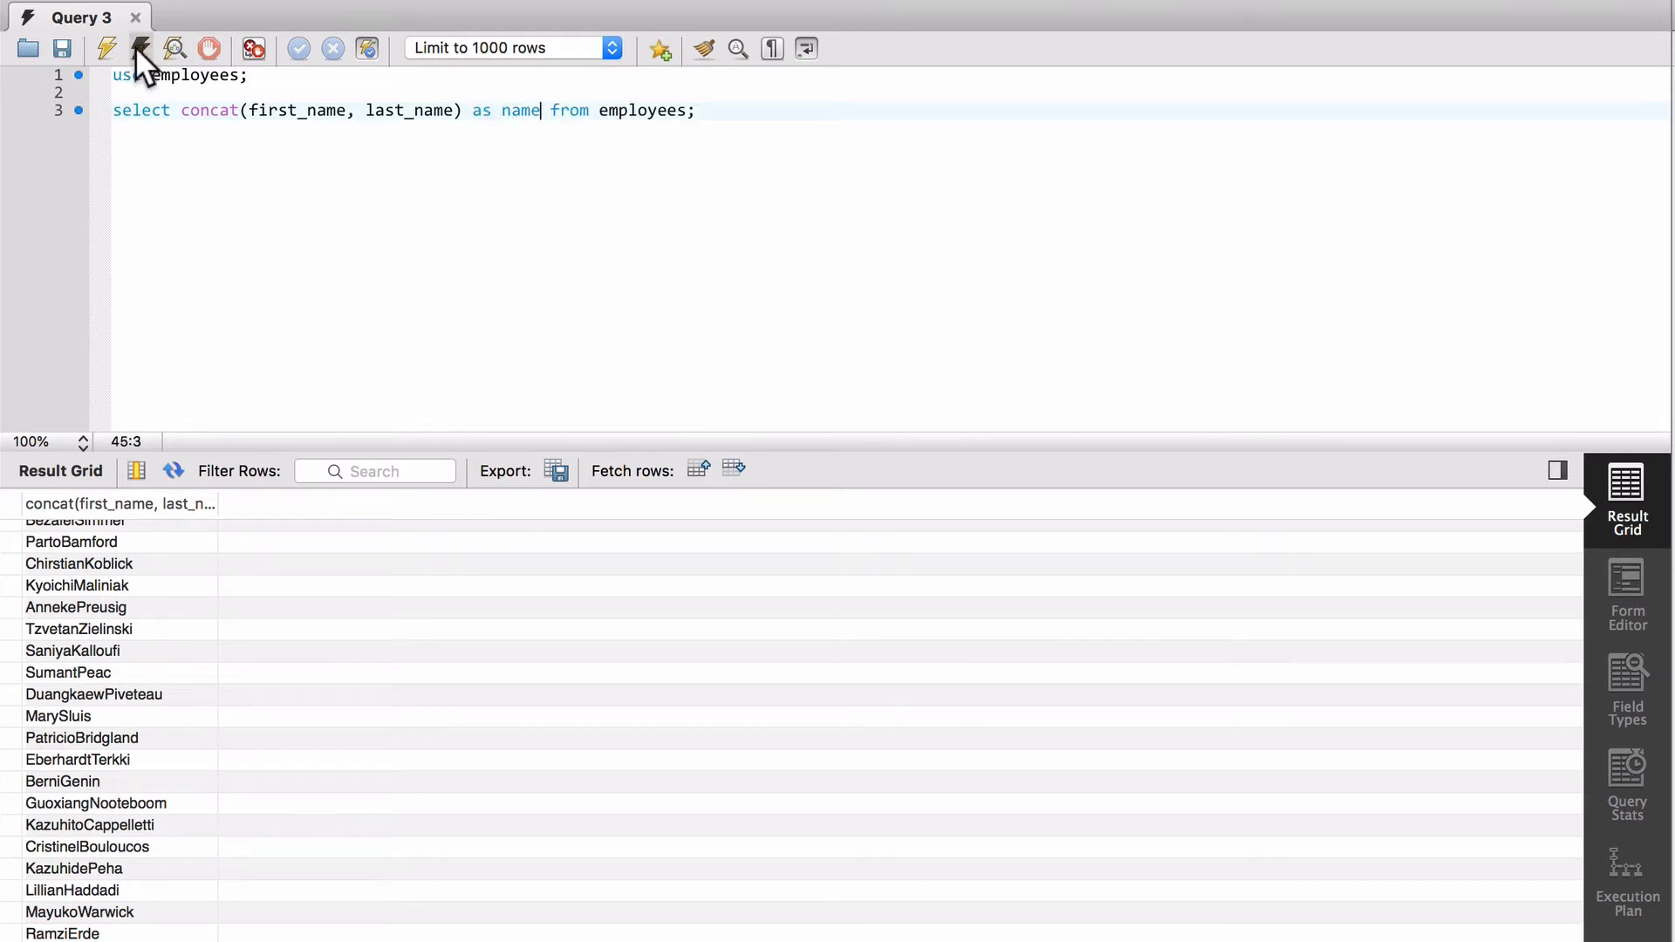
pyautogui.click(139, 48)
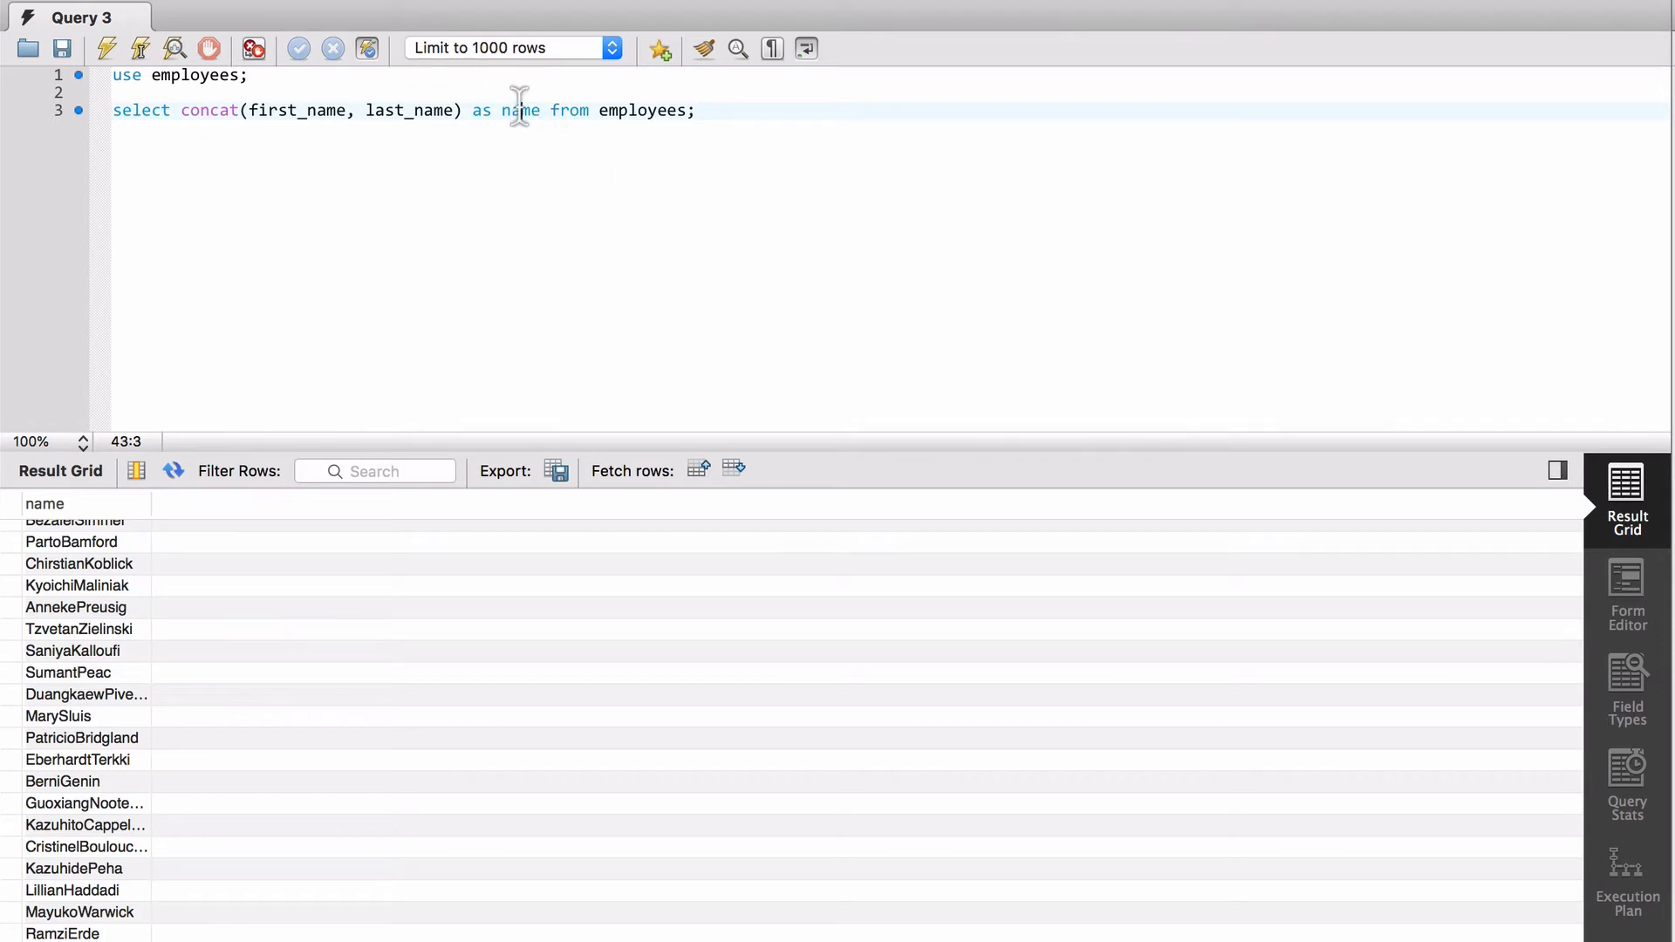
pyautogui.write("'N")
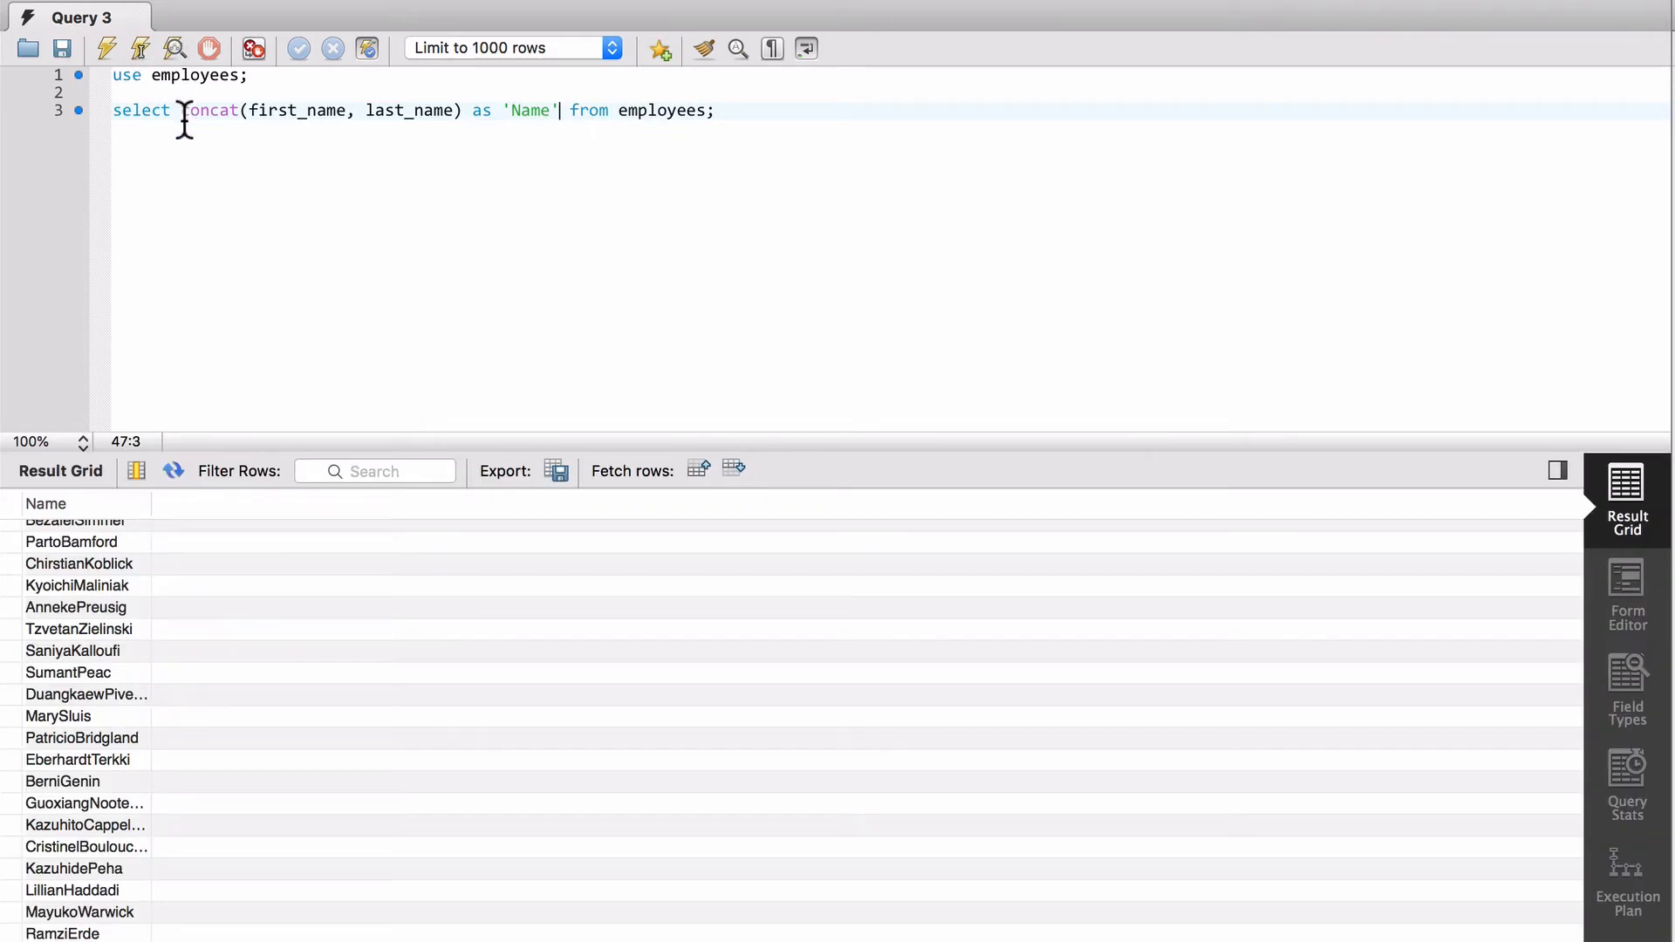
# Add first_name and last_name columns before concat and rerun the query.
pyautogui.write('first')
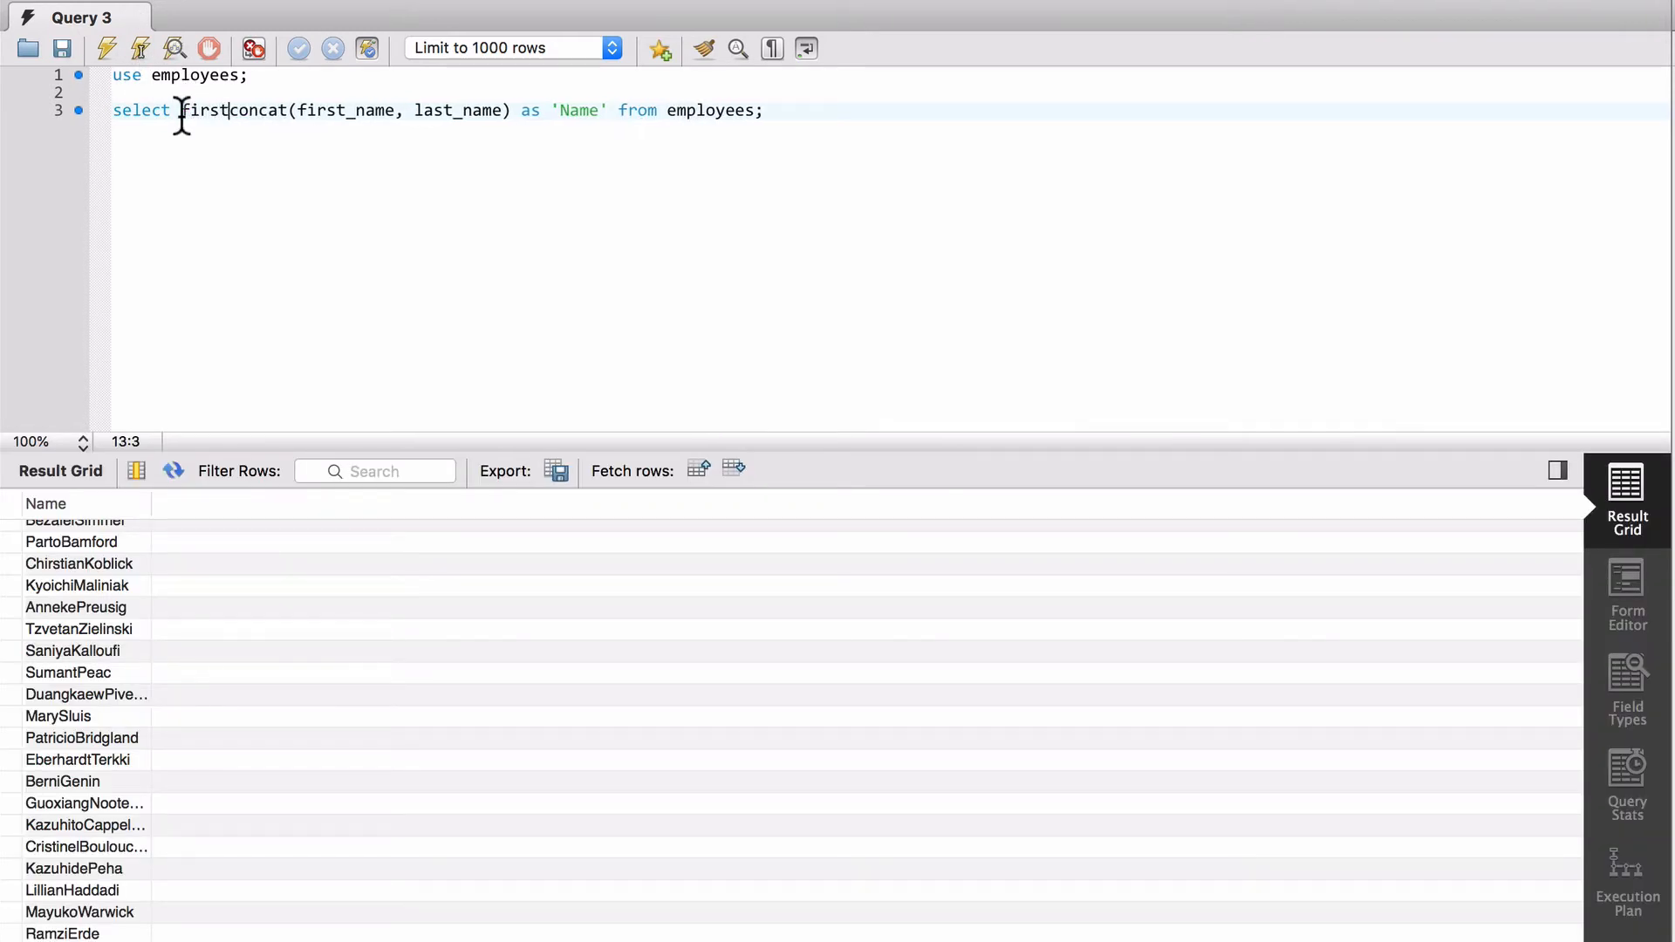
pyautogui.write('_name,')
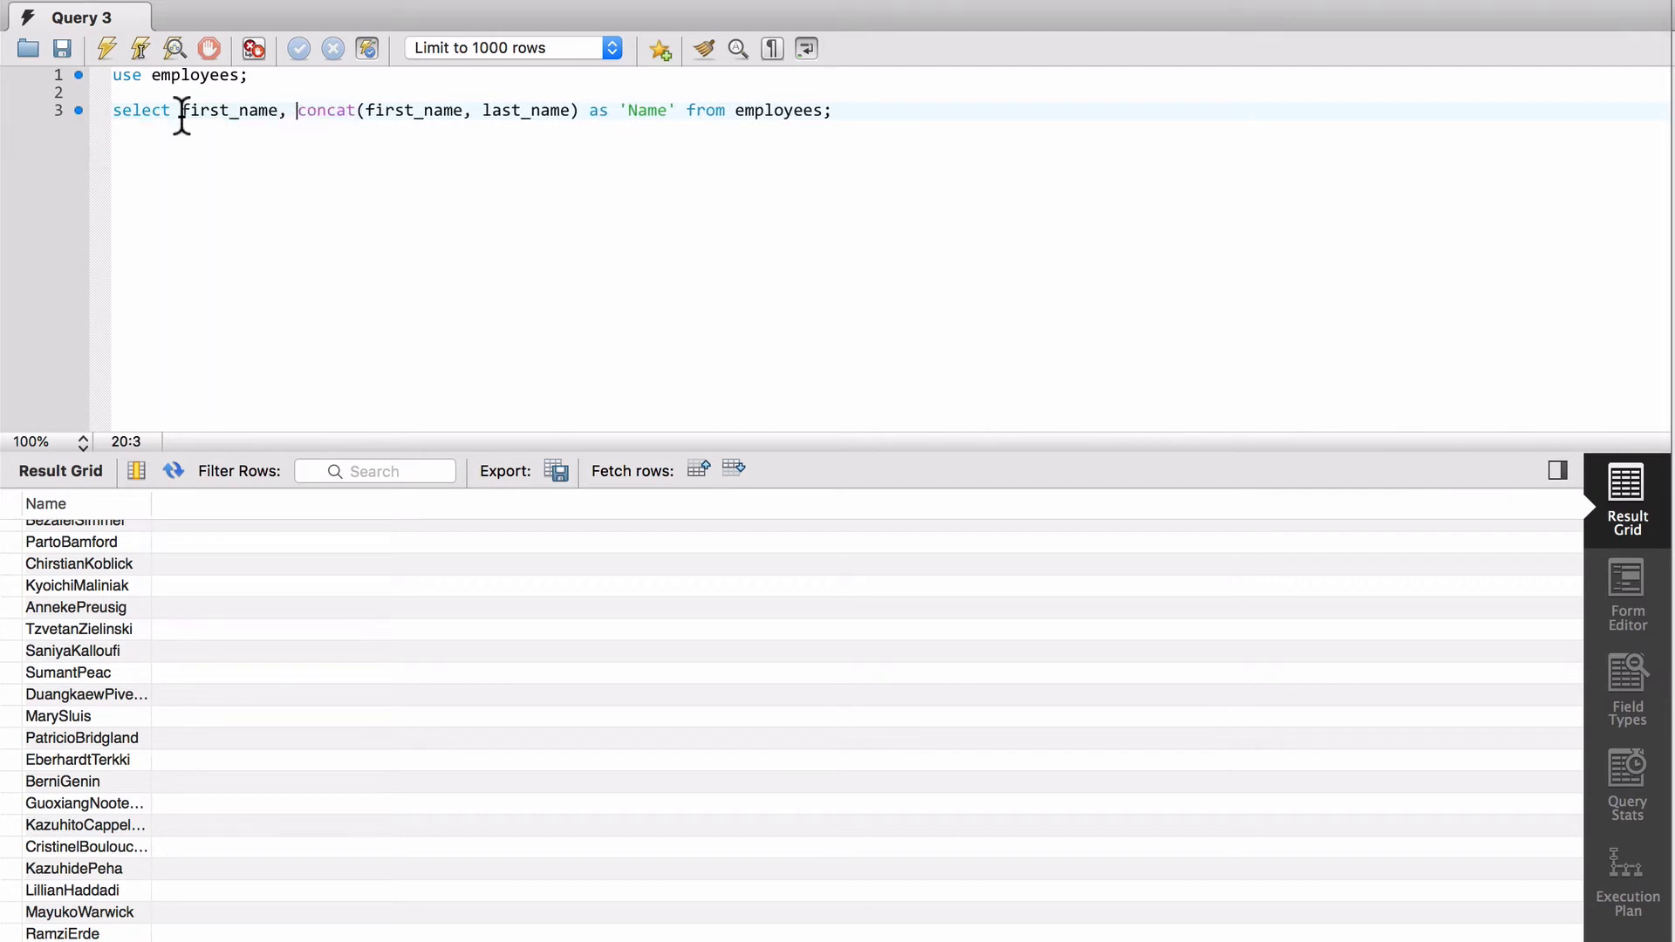
pyautogui.write('last_na')
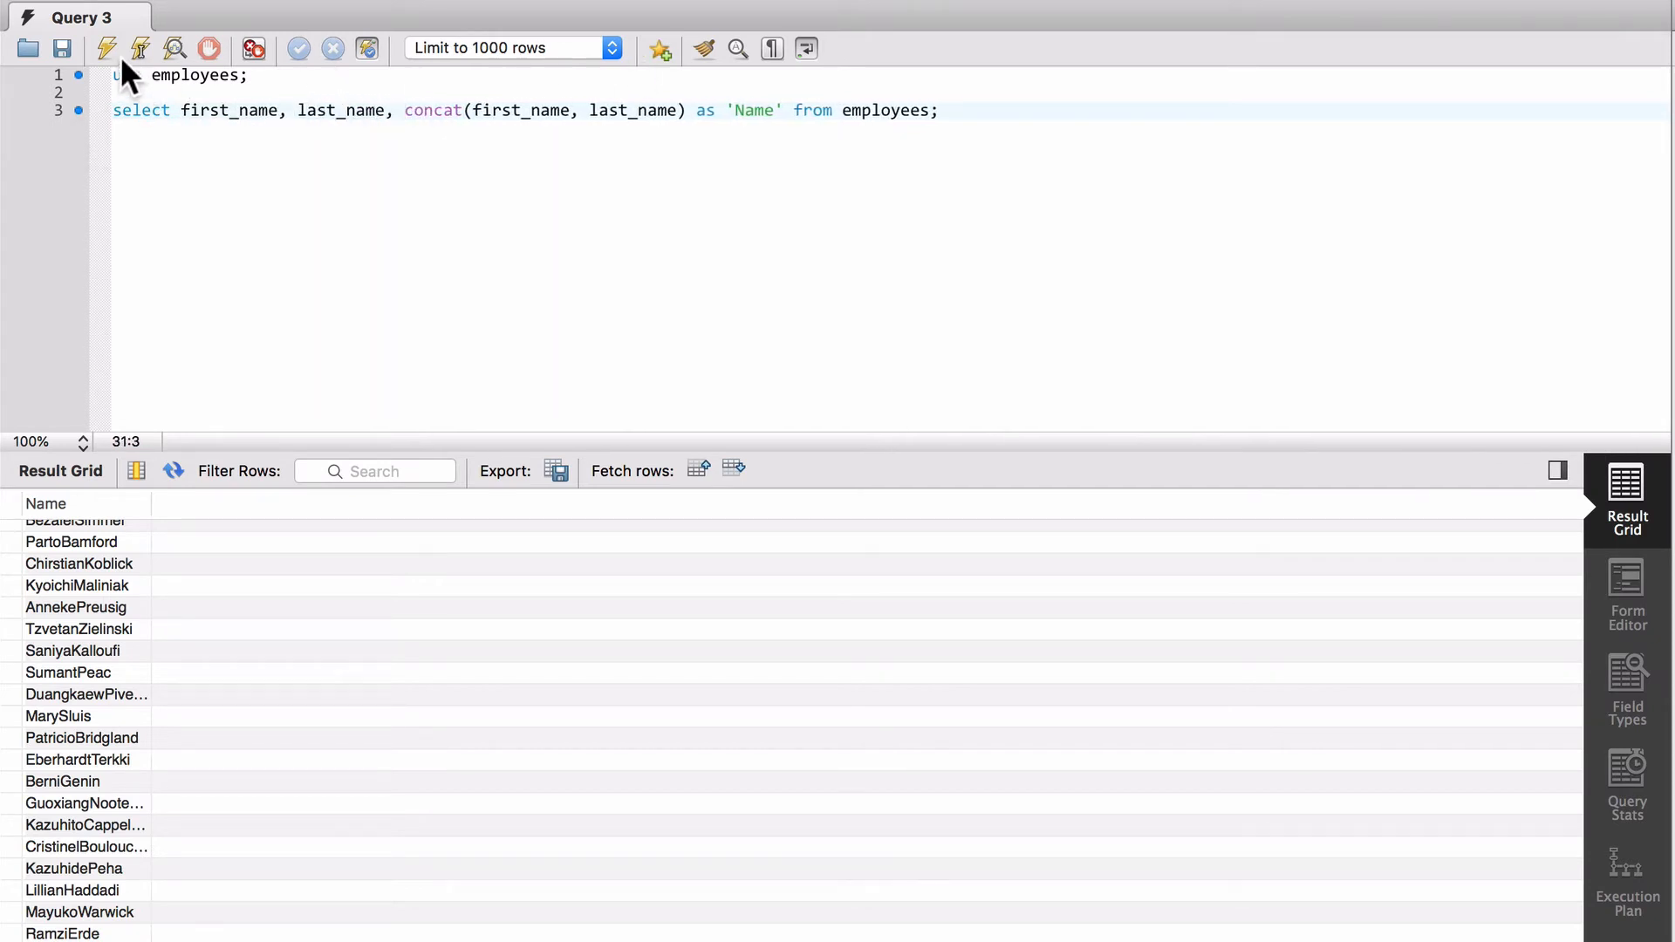
pyautogui.click(105, 48)
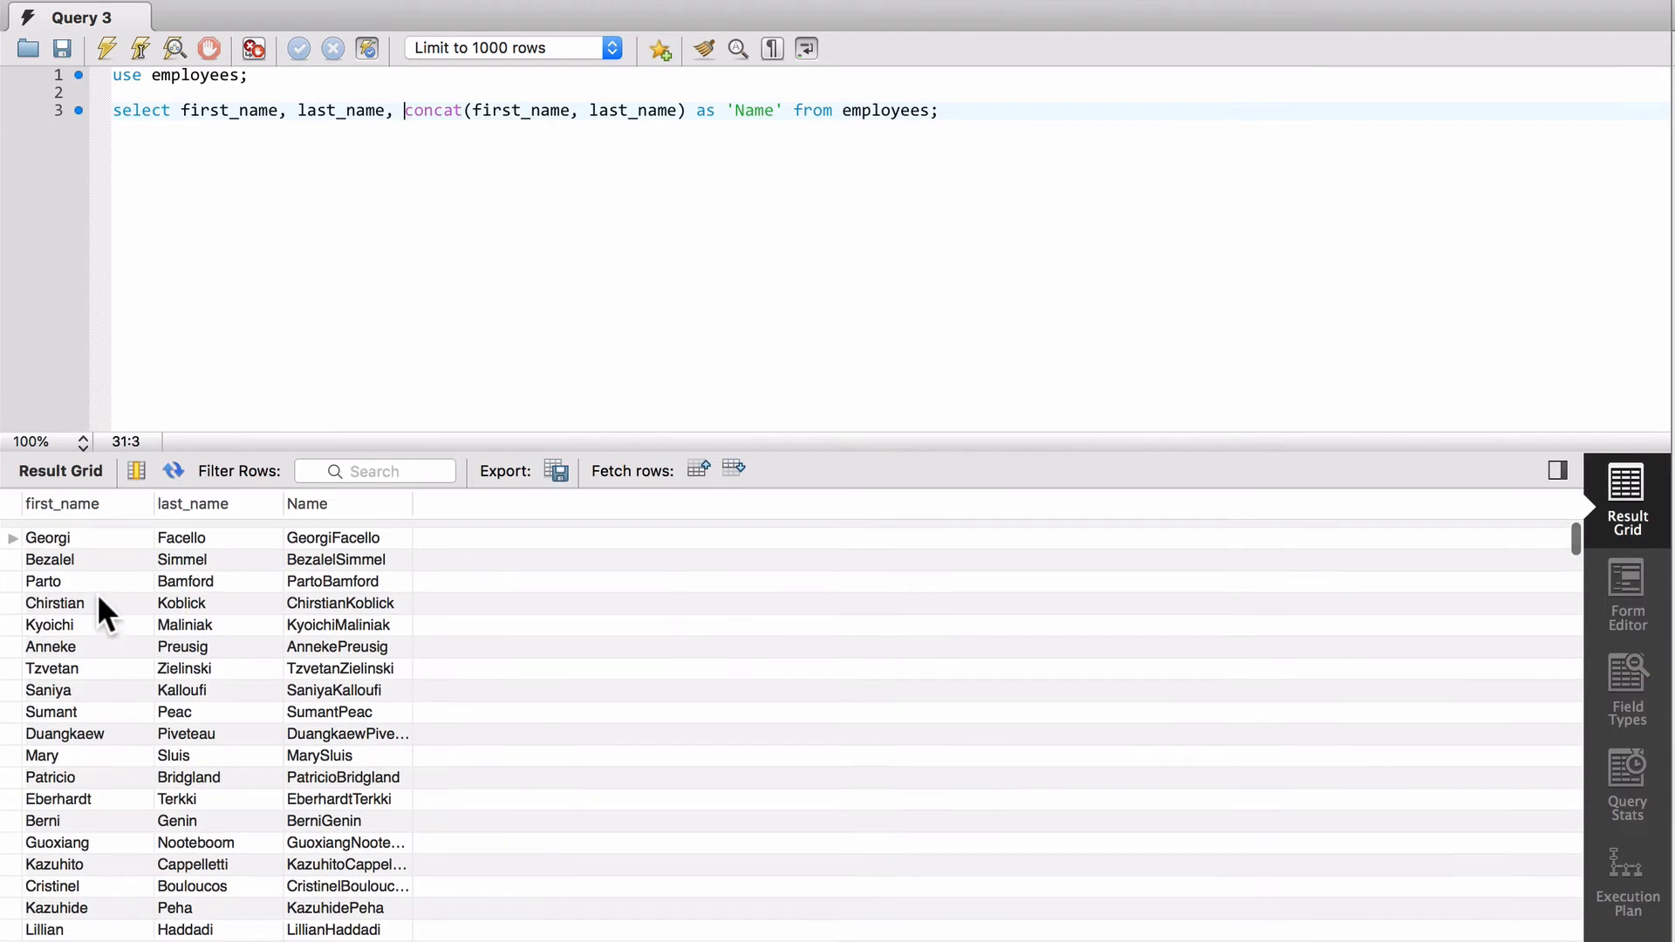
pyautogui.scroll(-3)
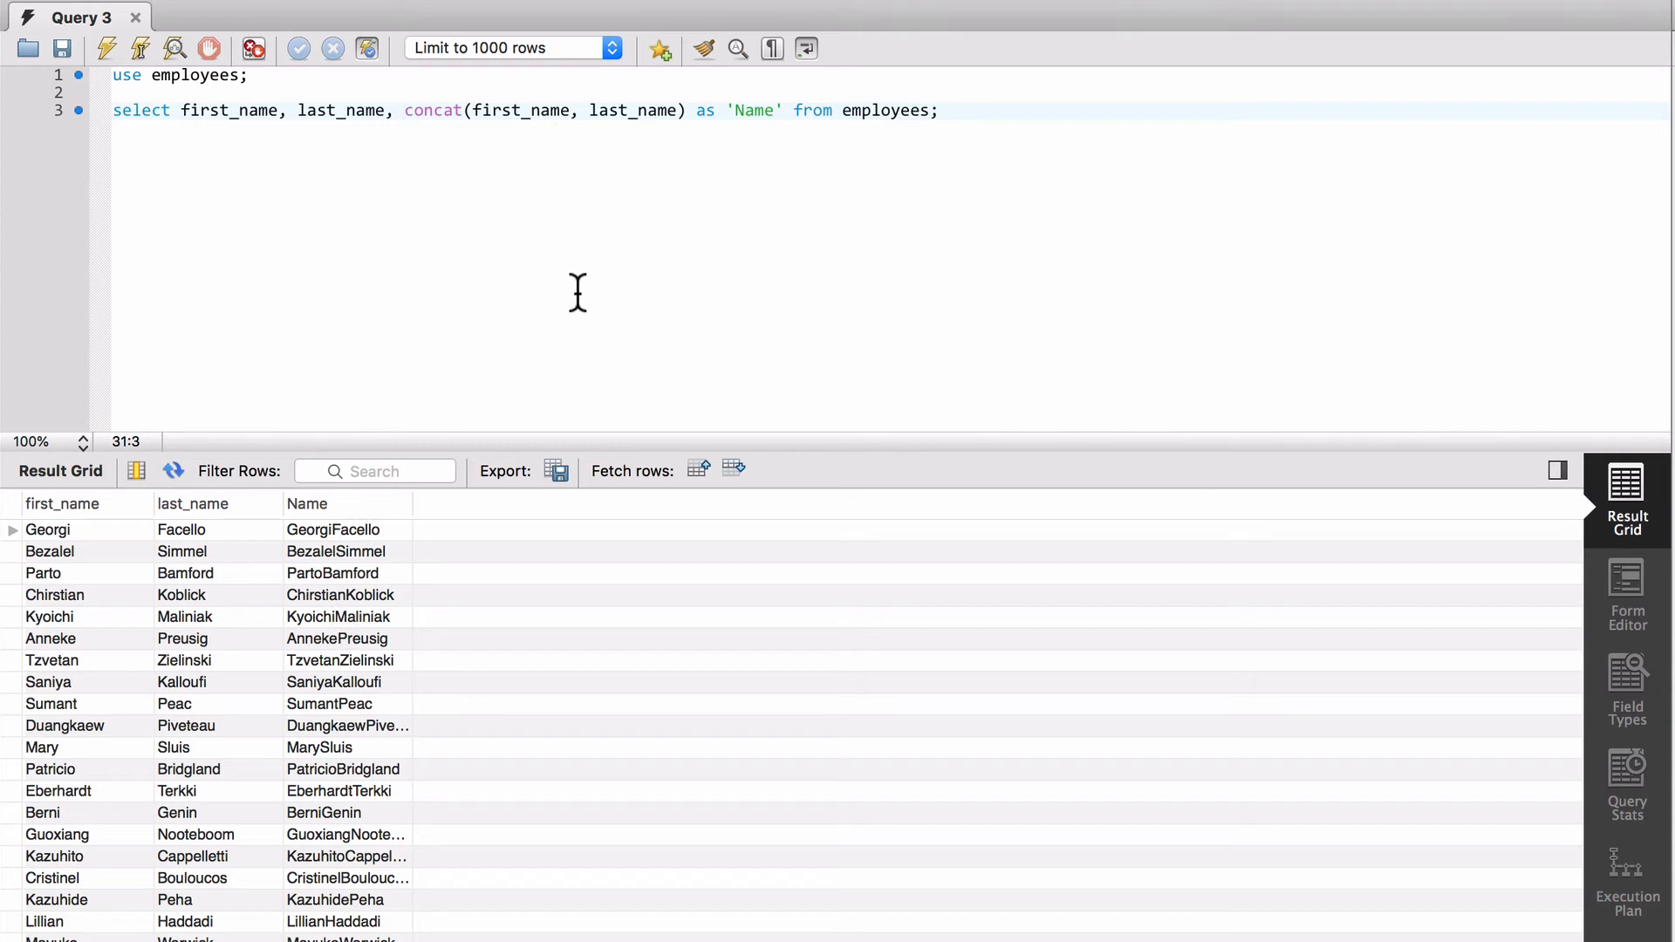
# Insert a ' ' separator between first_name and last_name in concat and rerun.
pyautogui.click(594, 110)
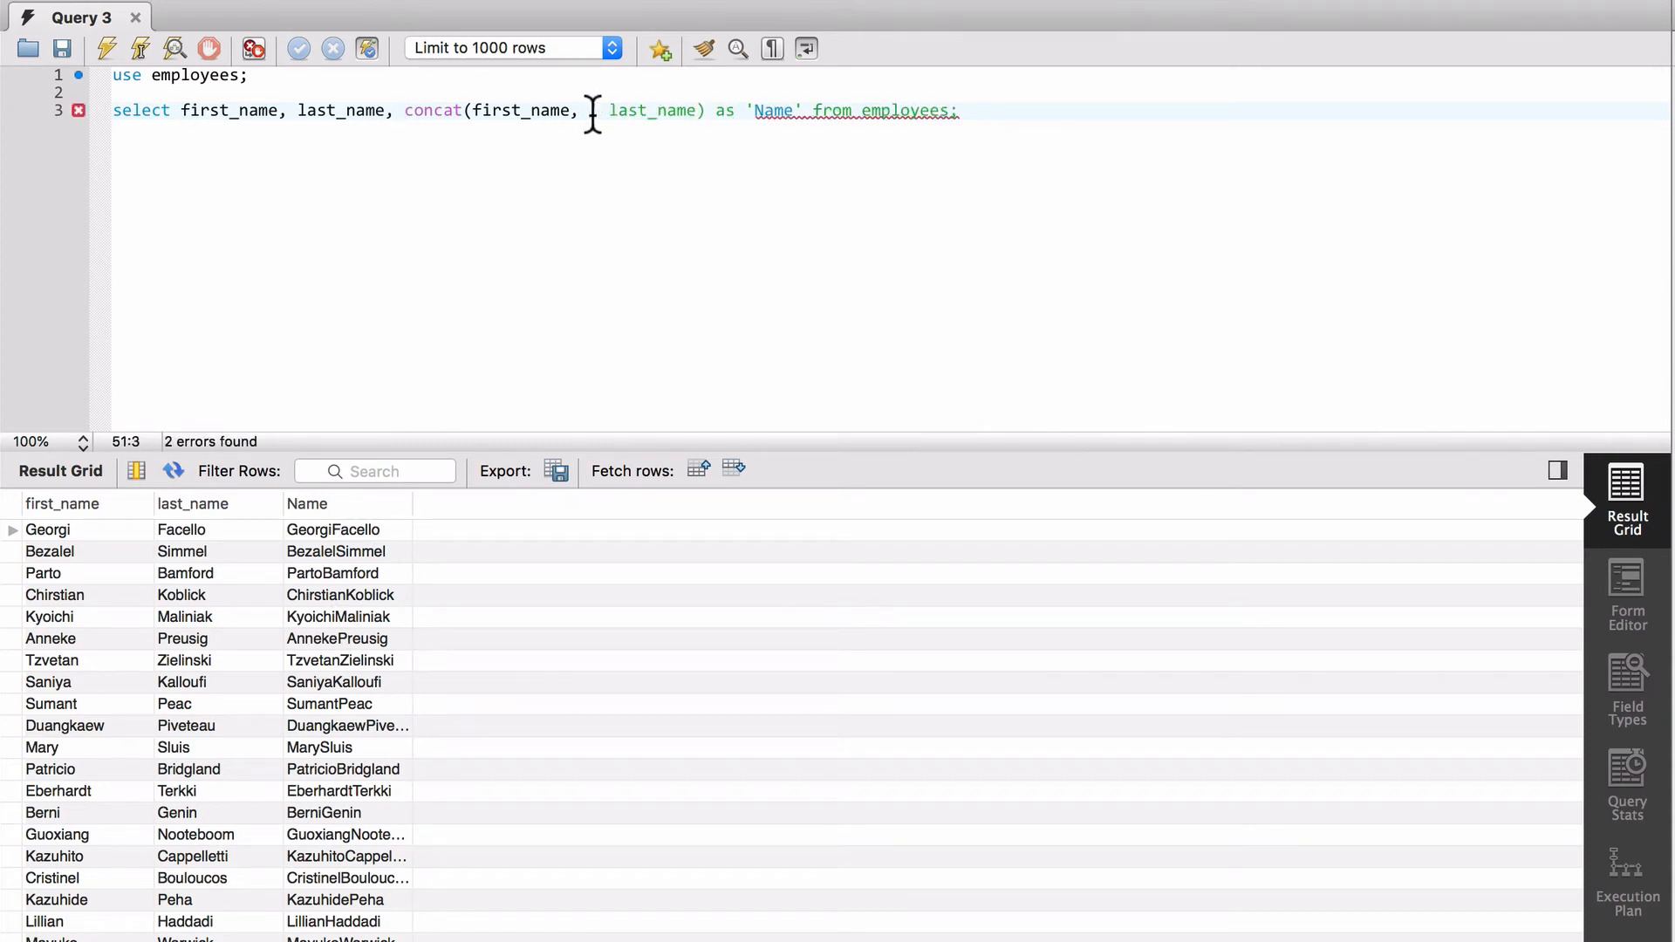
pyautogui.write("',")
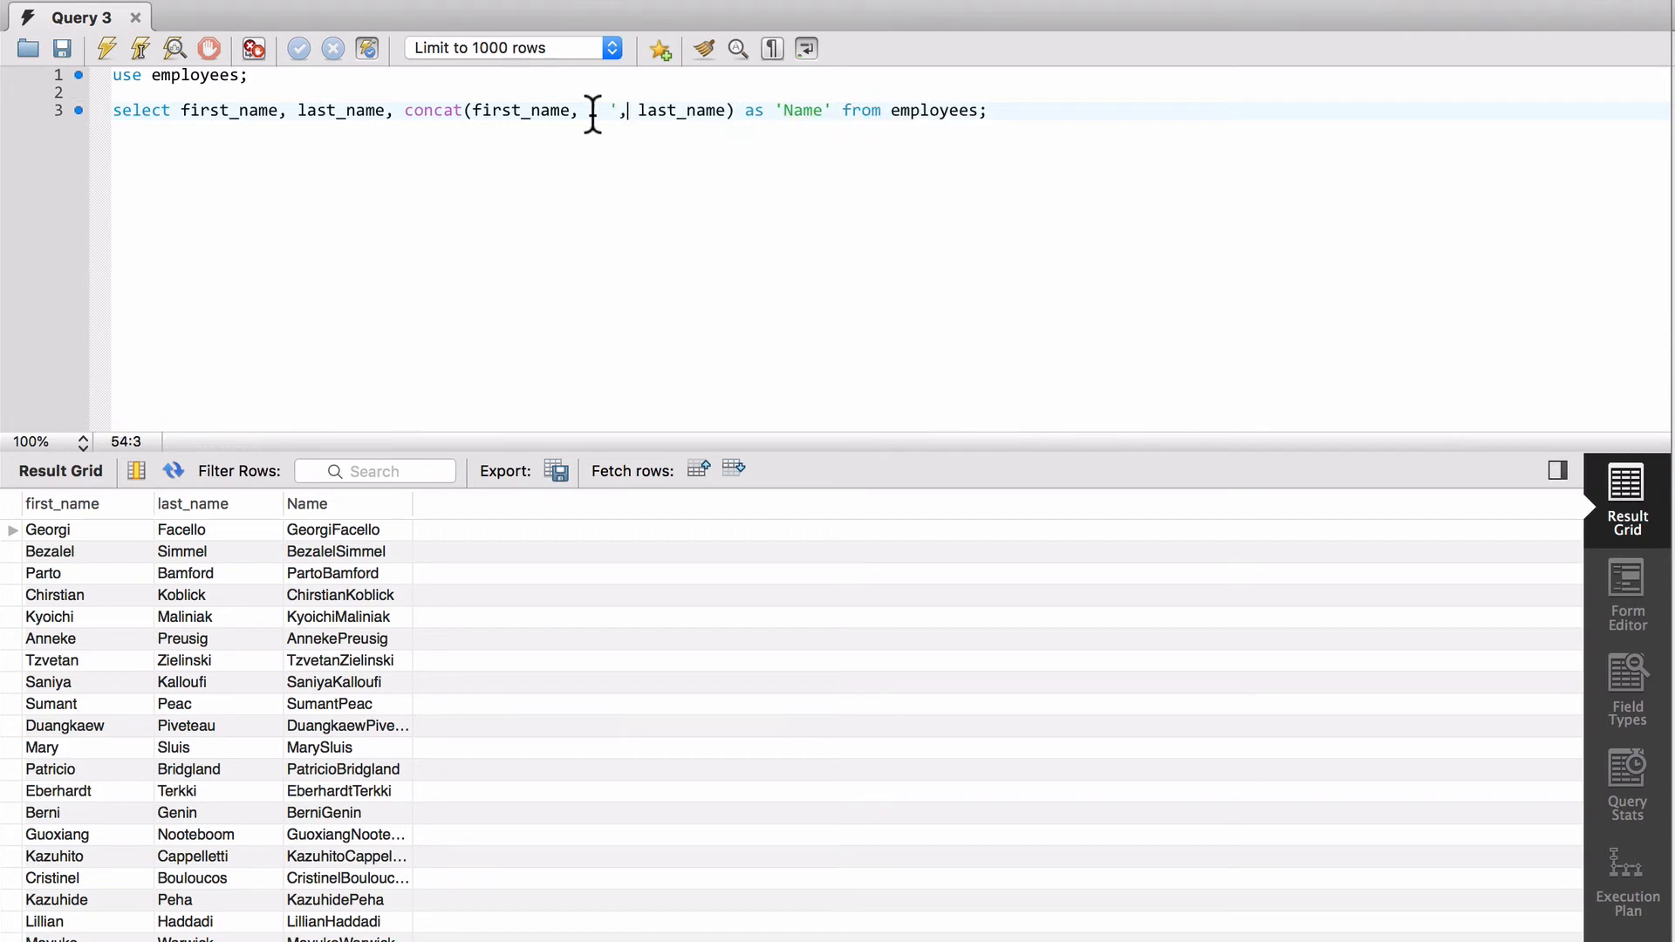
pyautogui.write('" "')
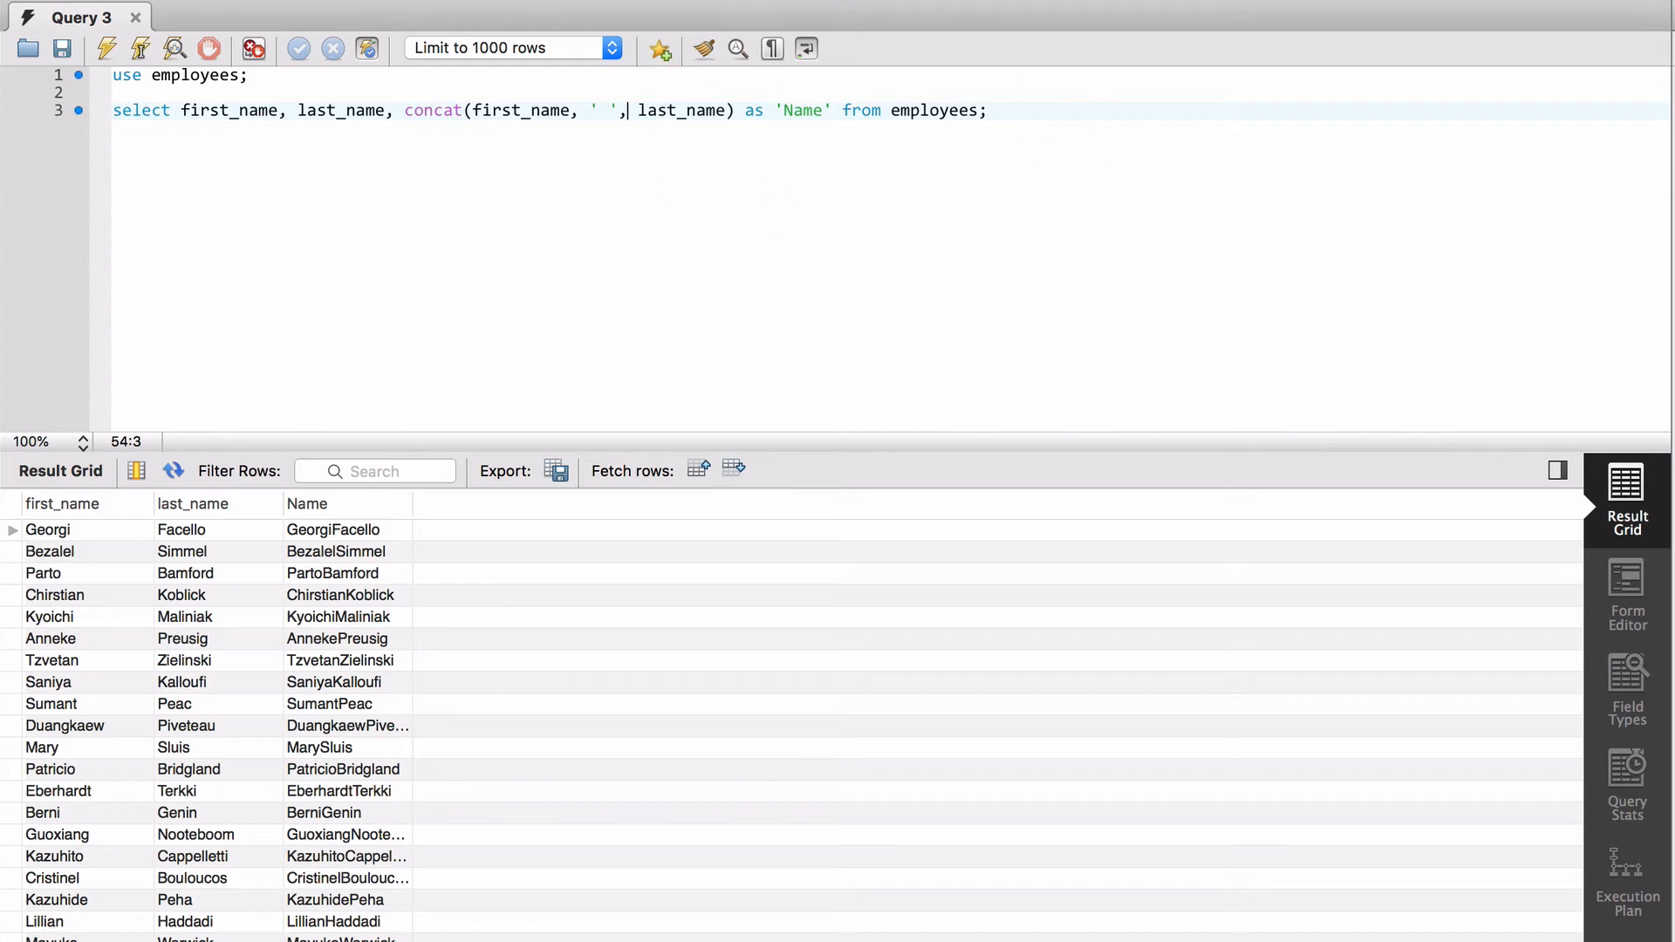
pyautogui.click(139, 48)
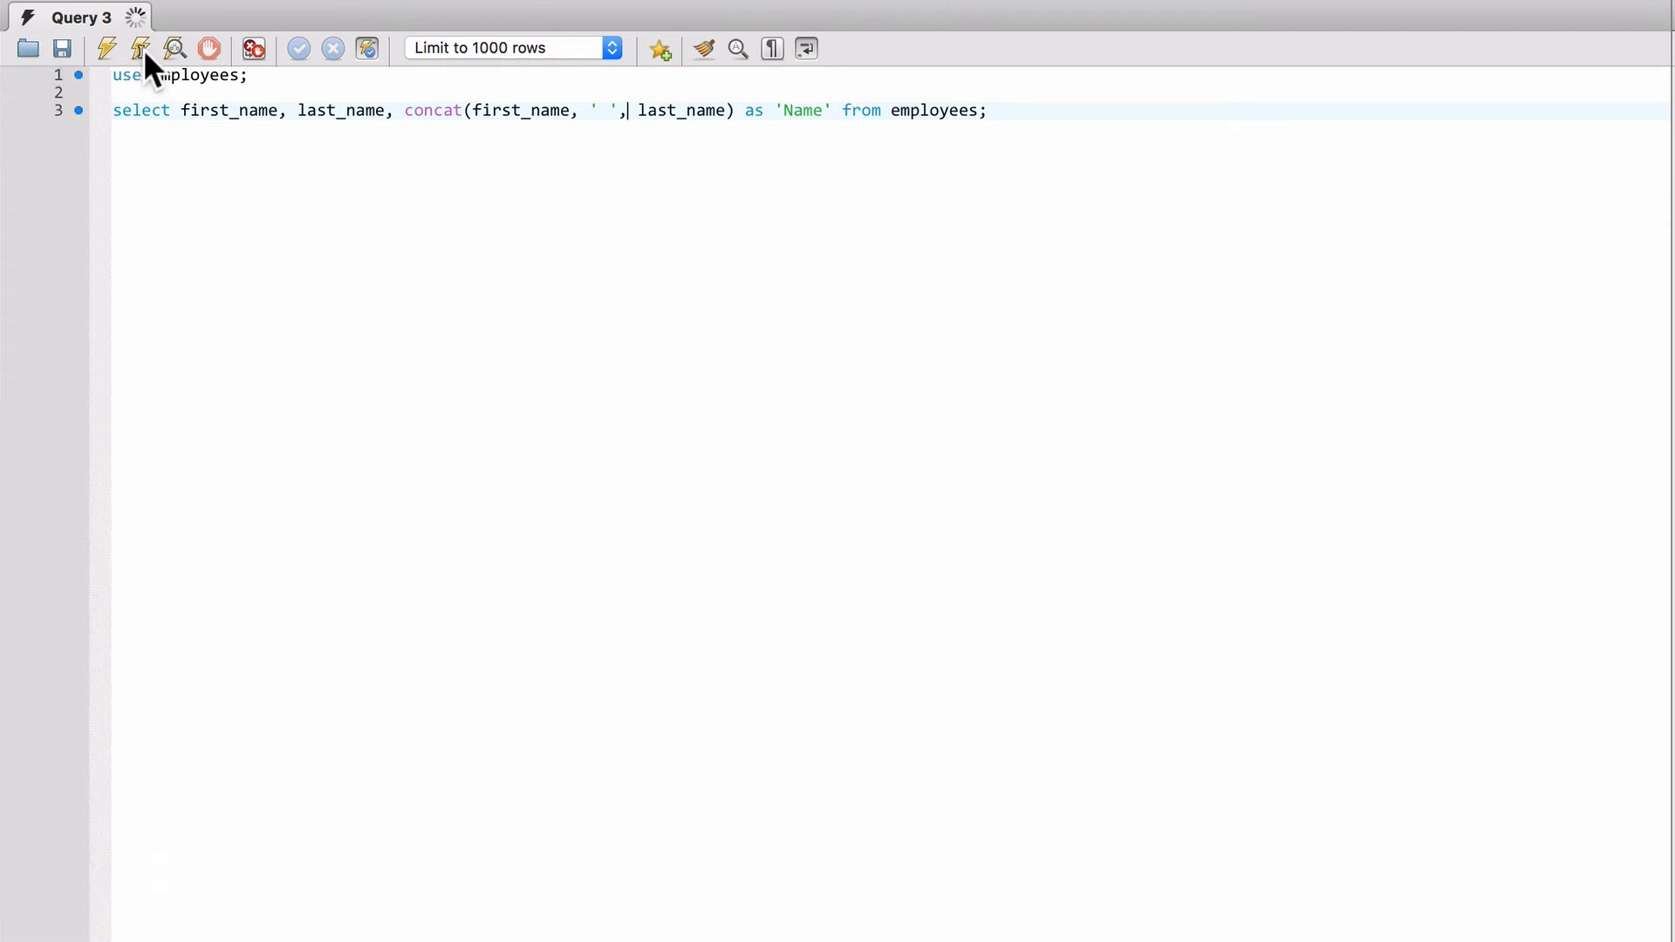
pyautogui.click(139, 48)
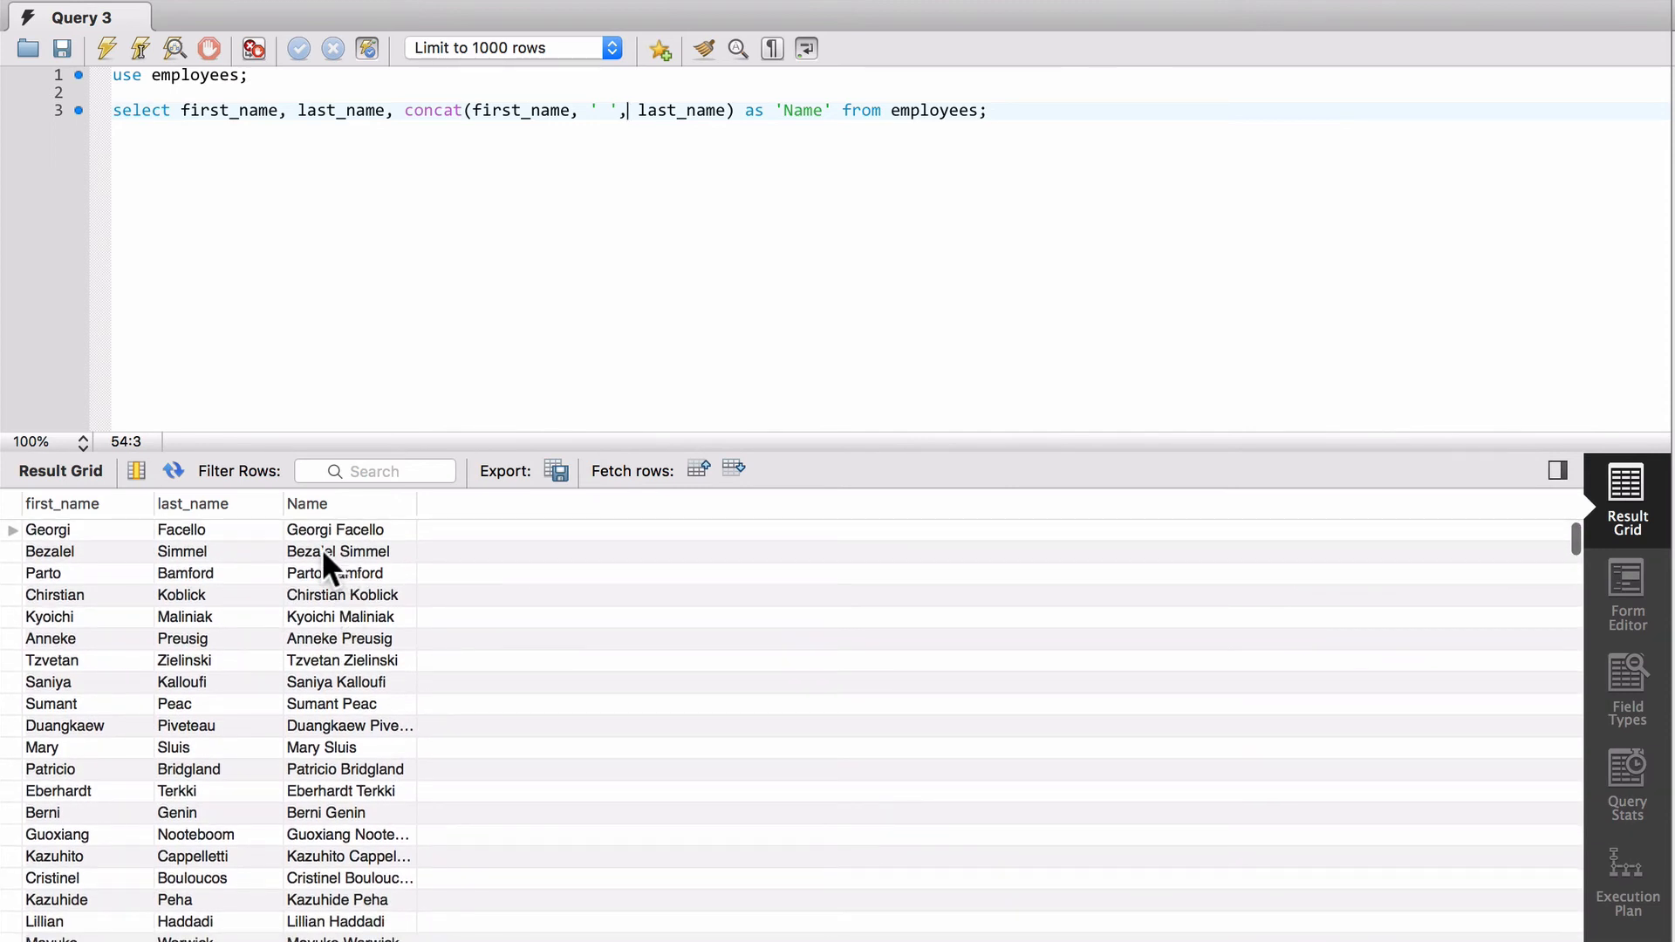
pyautogui.moveTo(406, 587)
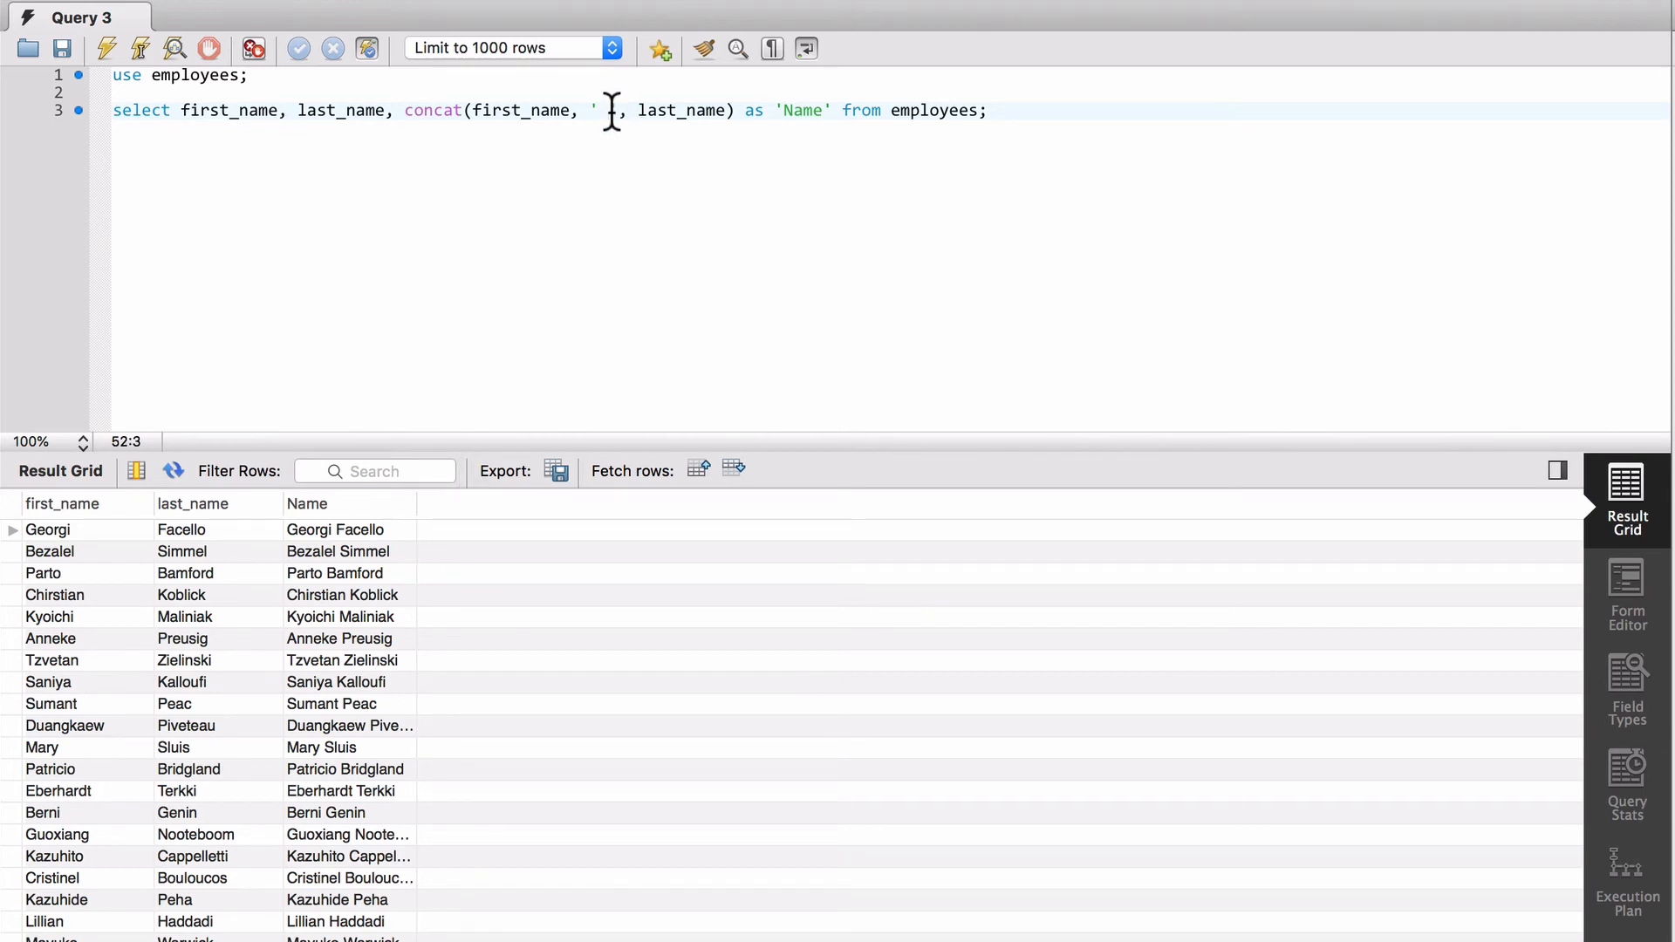
# Try a ' | ' concat separator, then switch to ' : ' and rerun.
pyautogui.write('||')
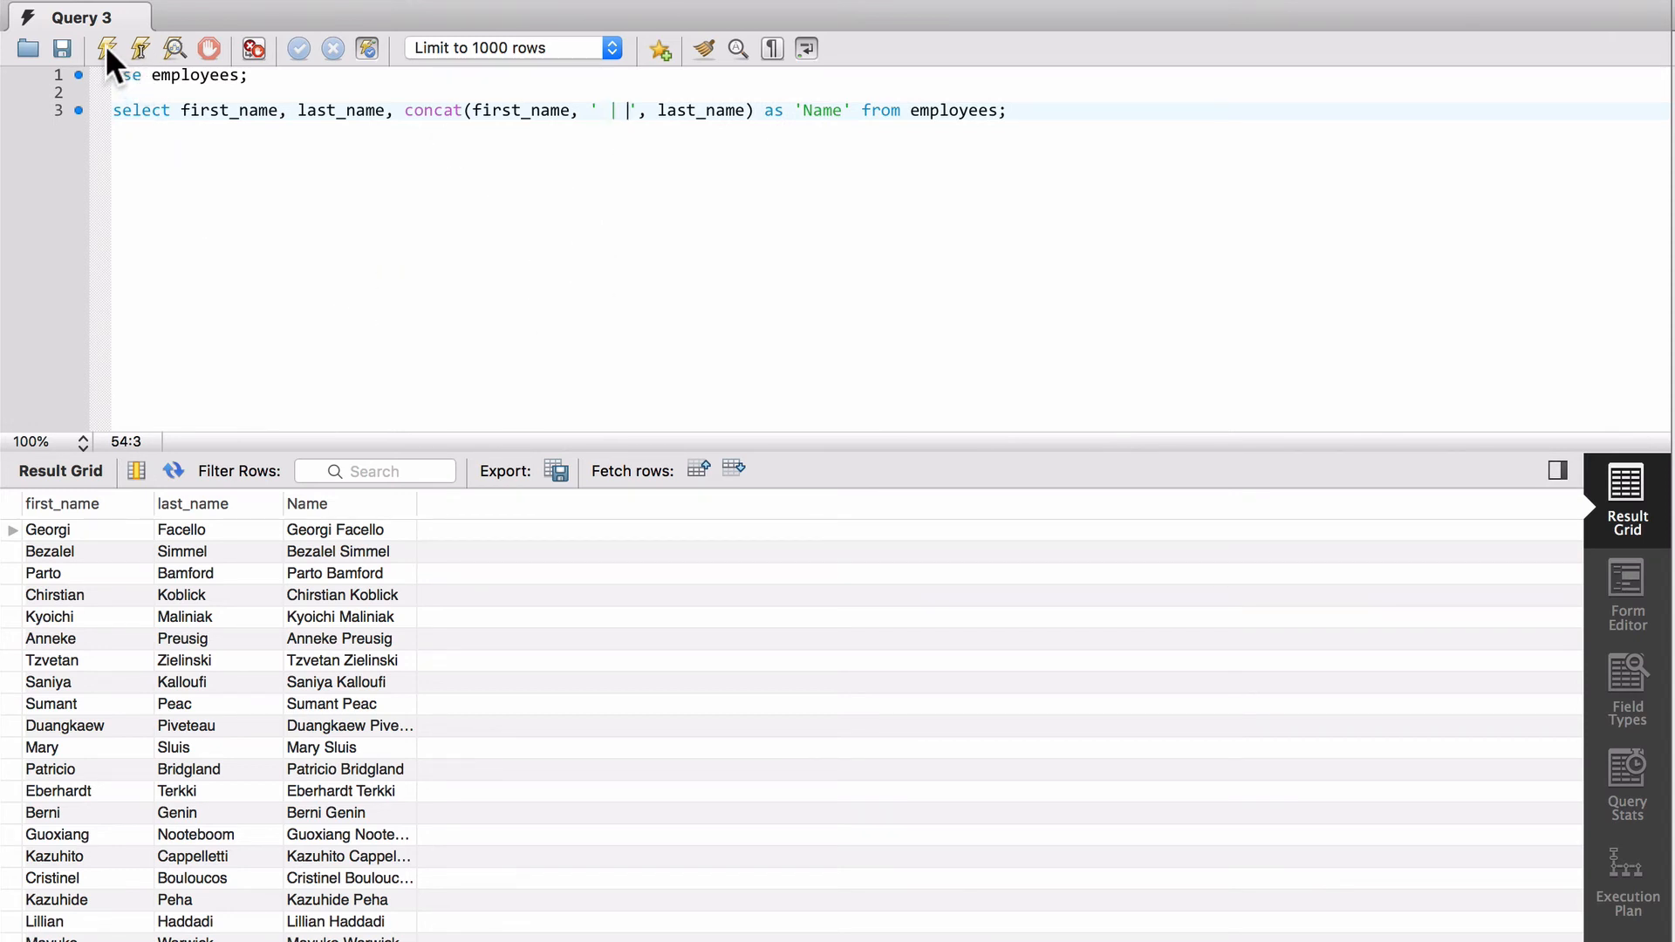
pyautogui.click(106, 48)
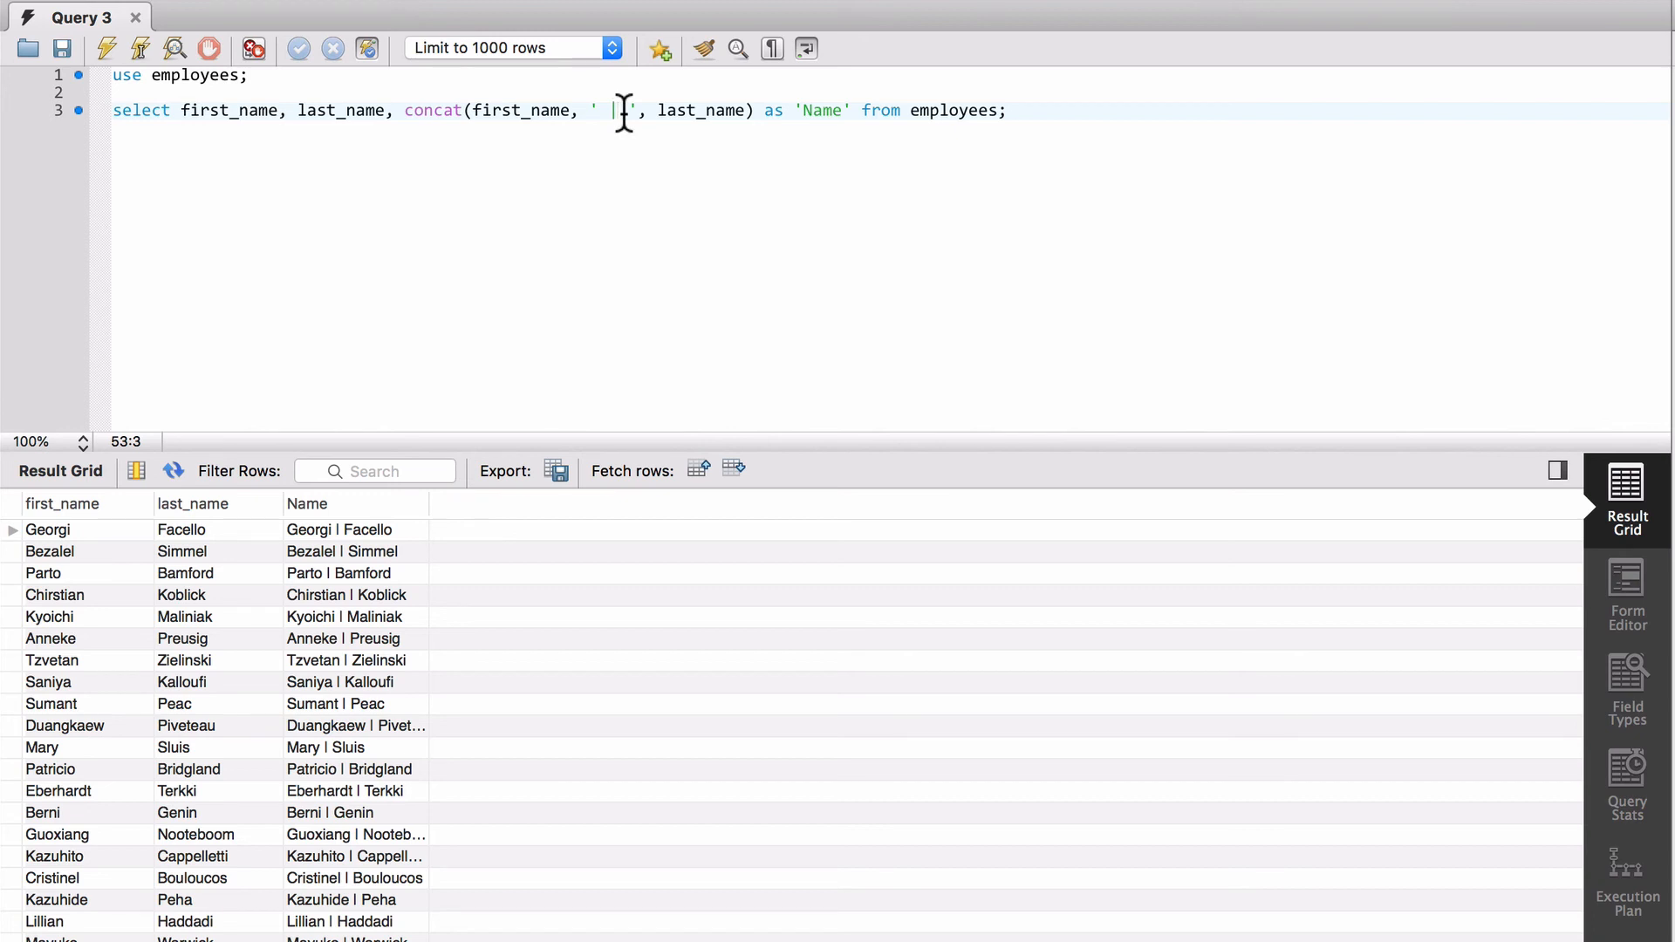
pyautogui.write(':')
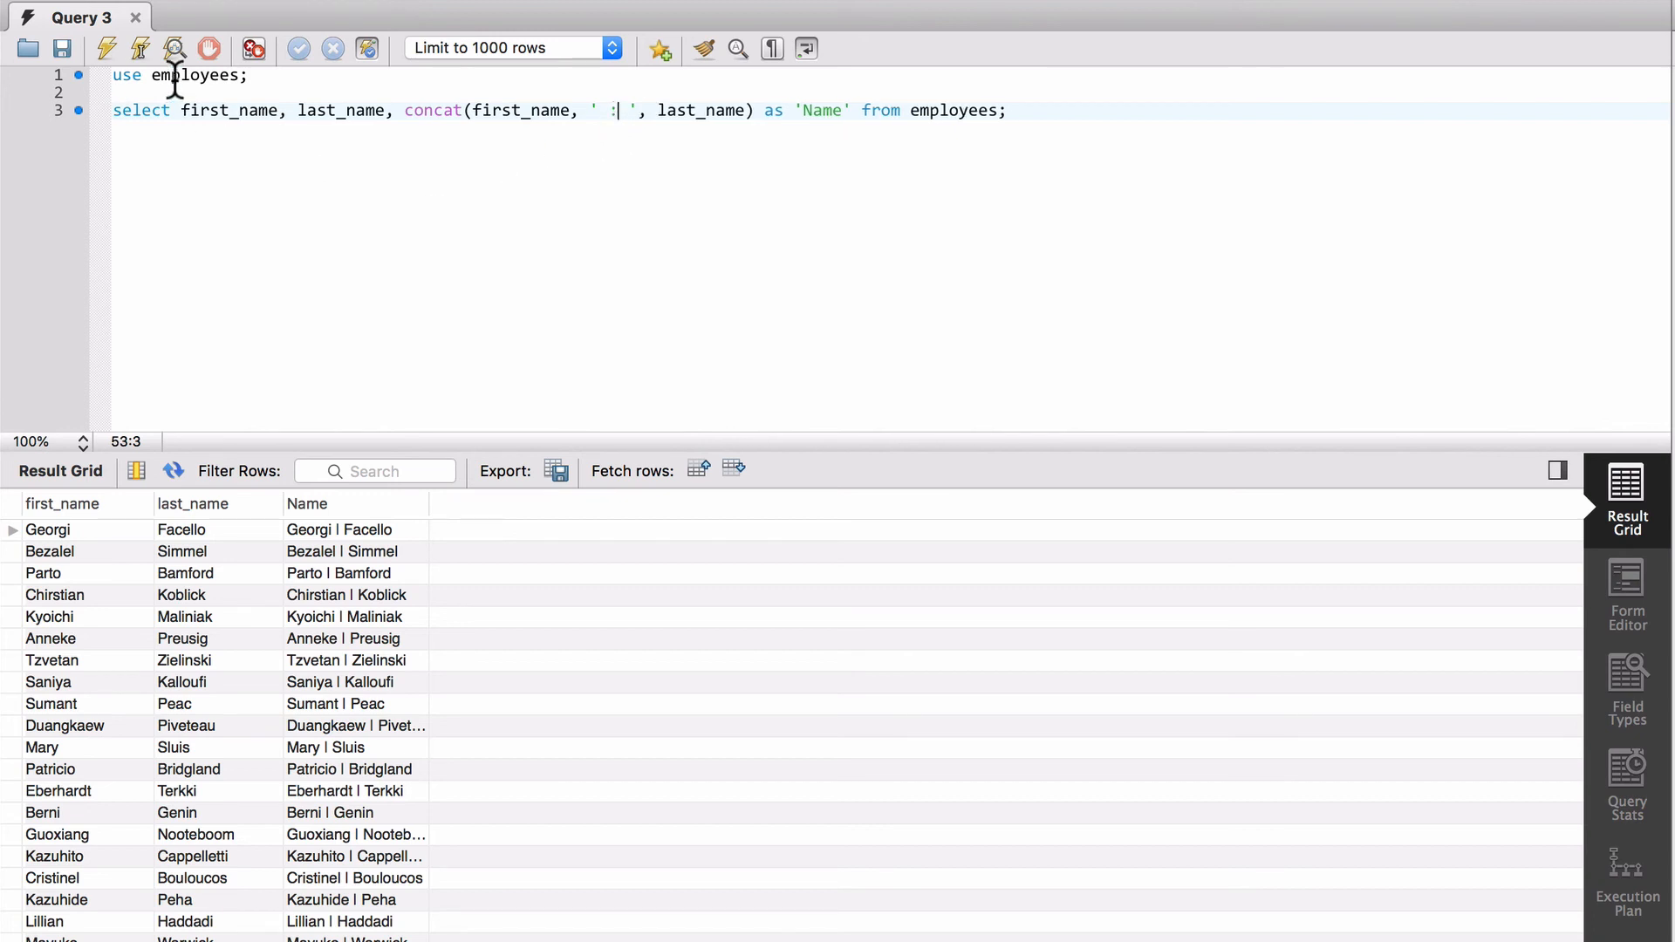
pyautogui.click(139, 48)
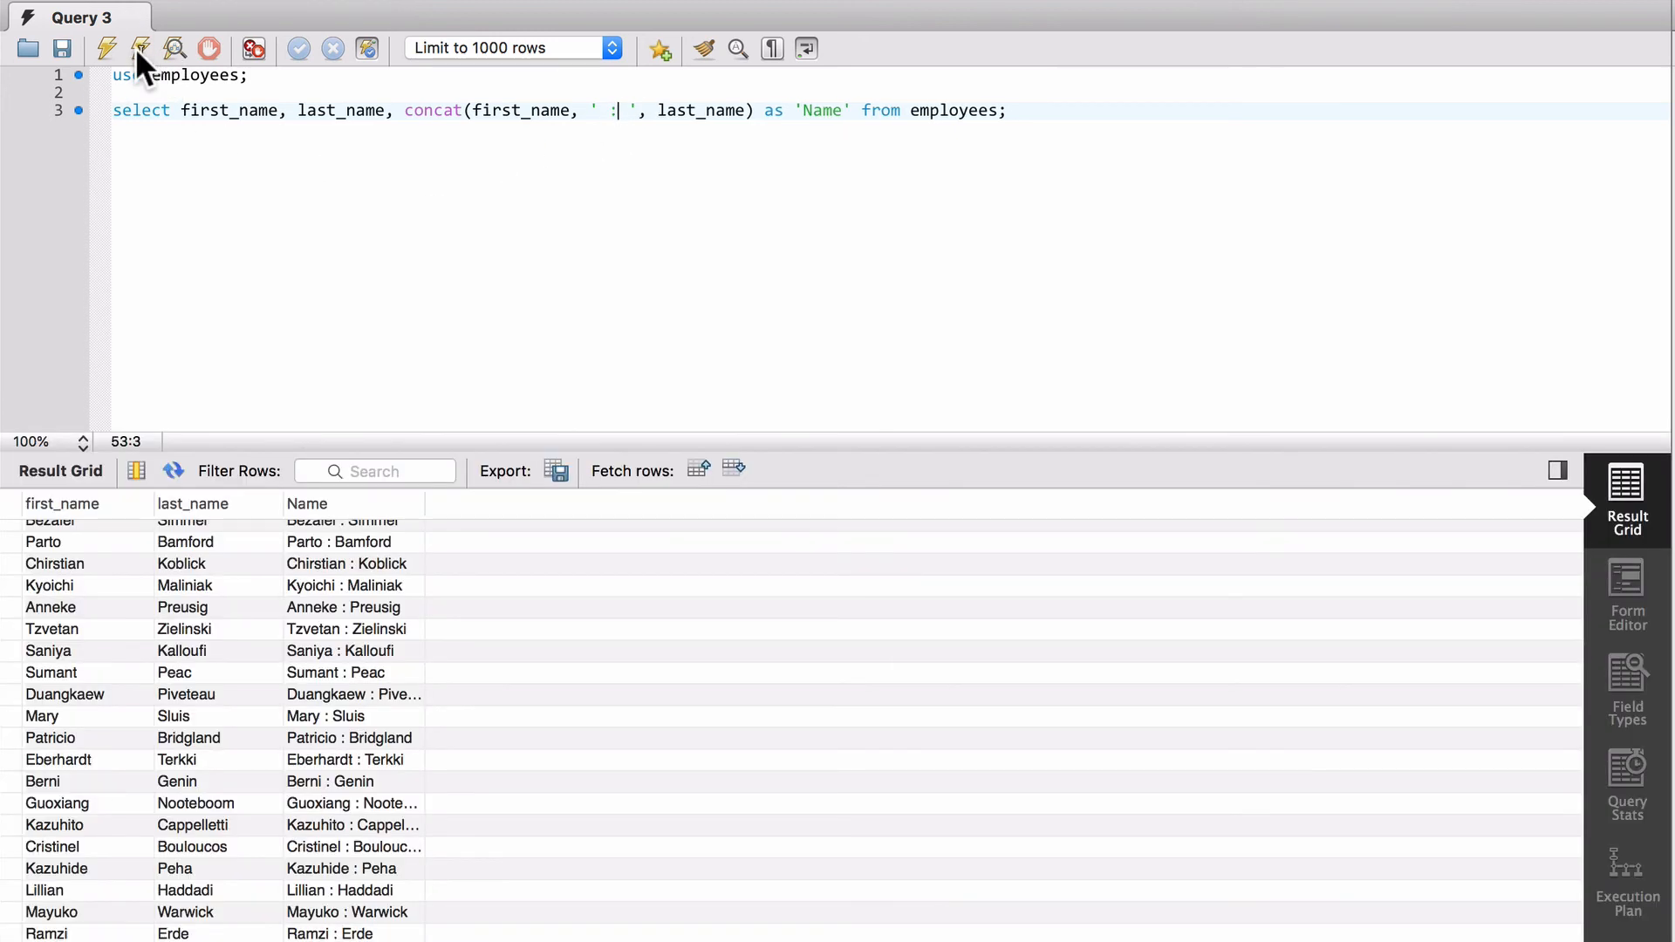
pyautogui.moveTo(449, 529)
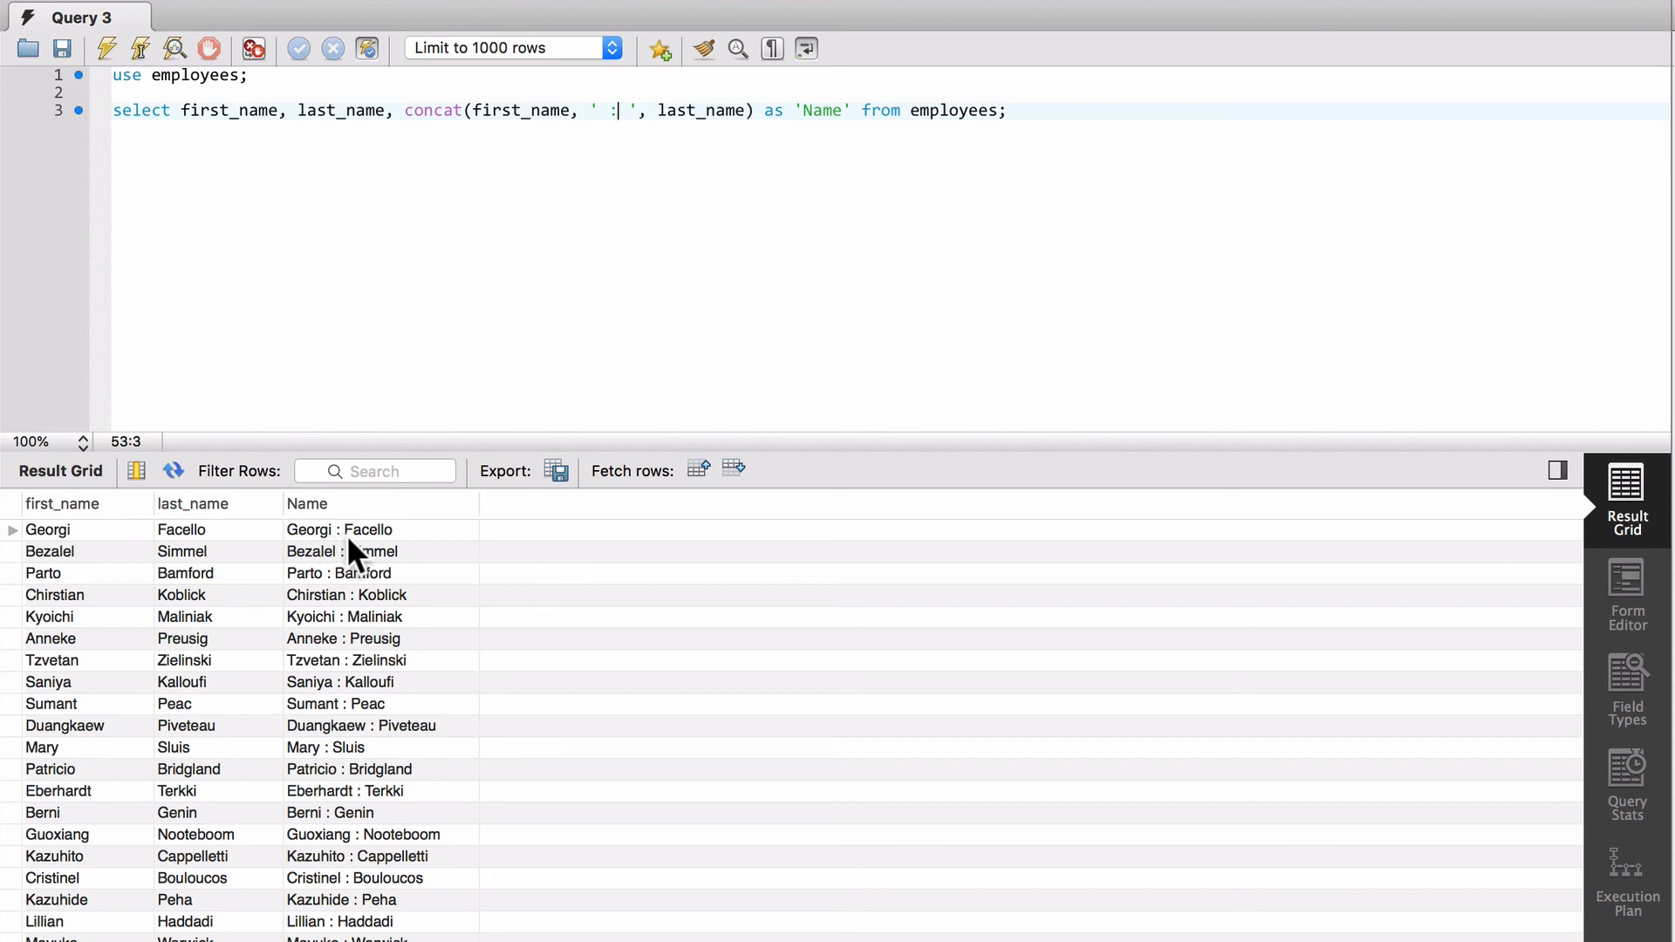
pyautogui.moveTo(419, 555)
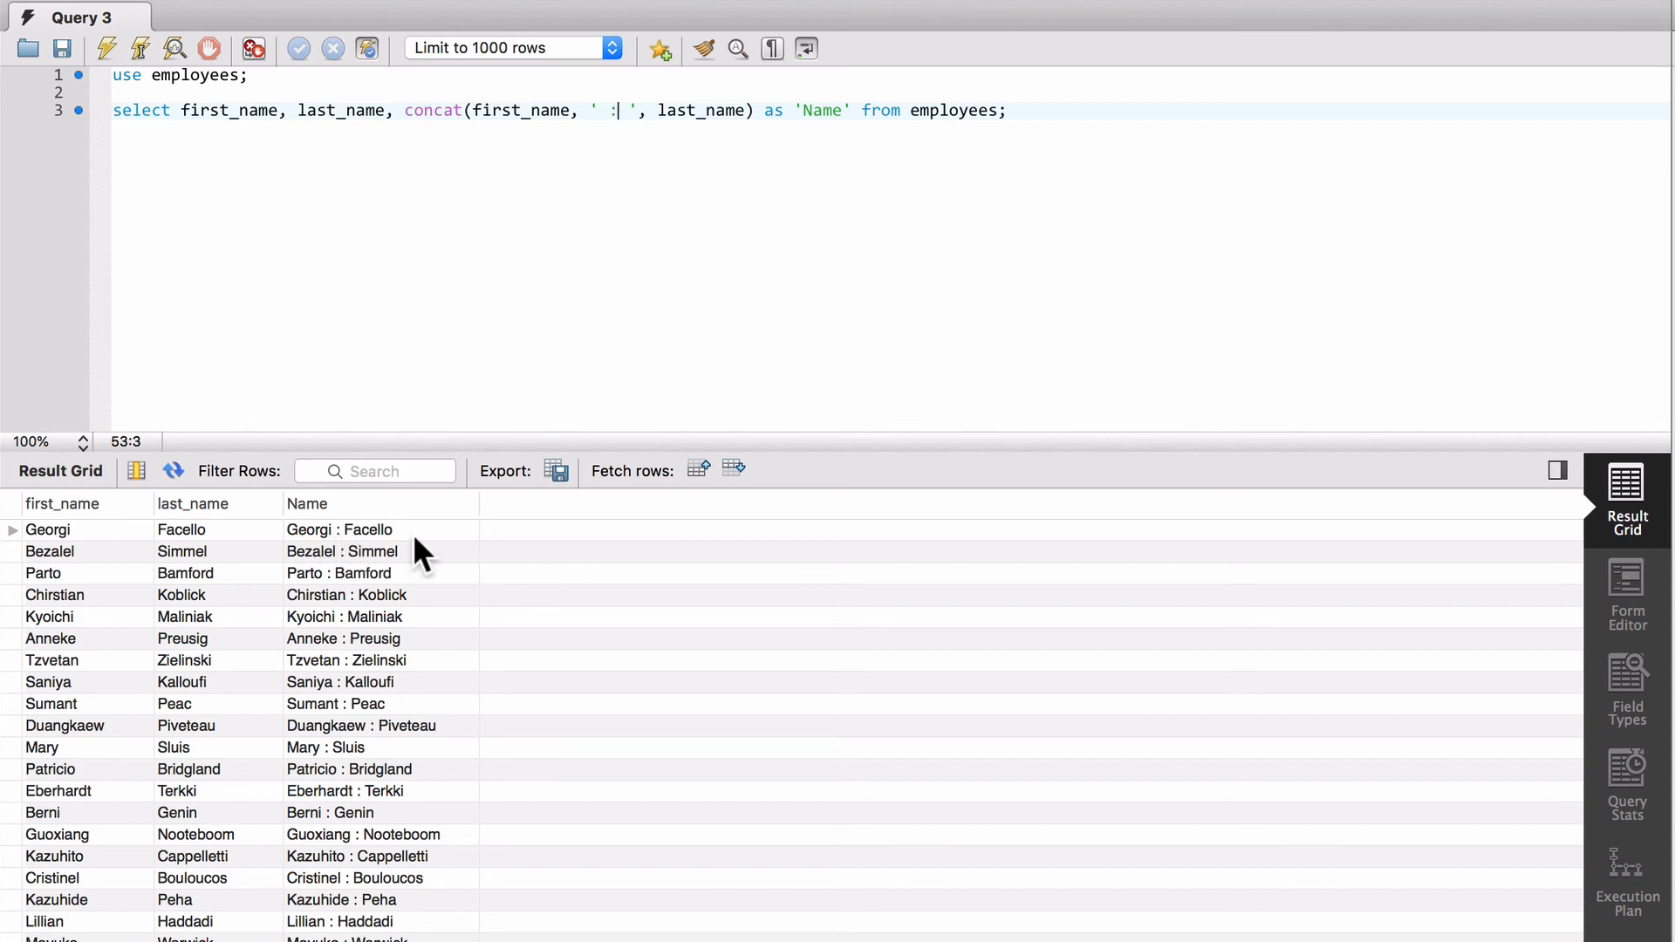